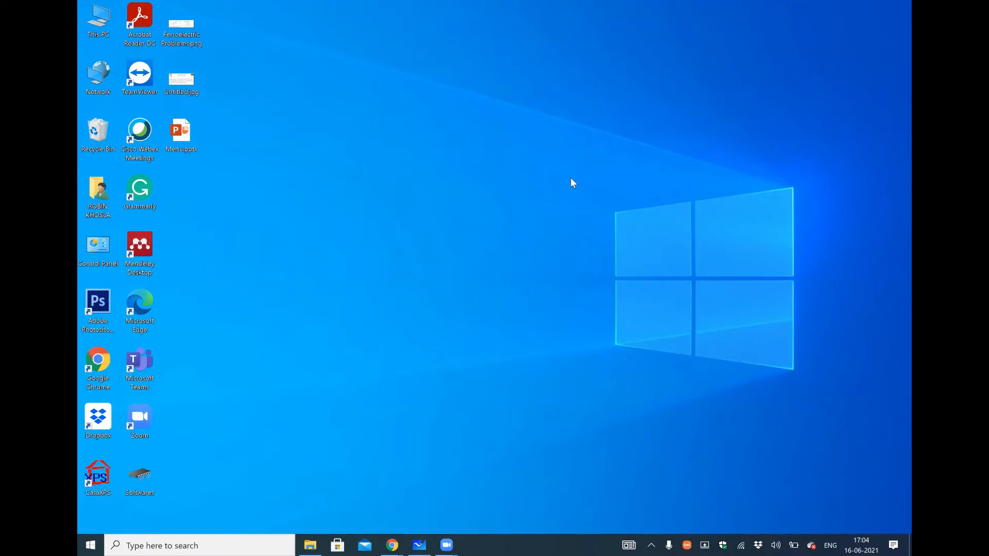
pyautogui.moveTo(391, 545)
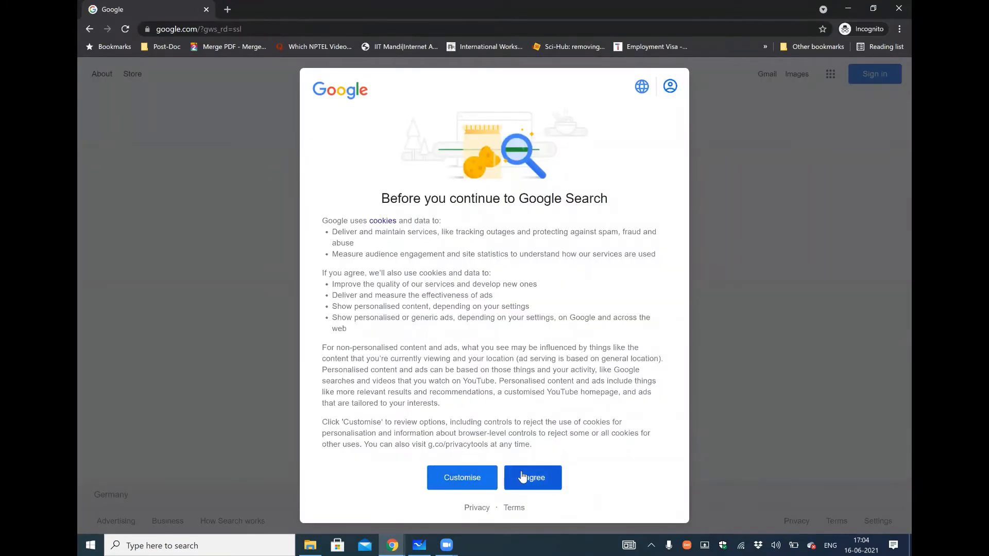
# - Accept Google's cookie notice and search for 'core conference portal'
pyautogui.click(531, 477)
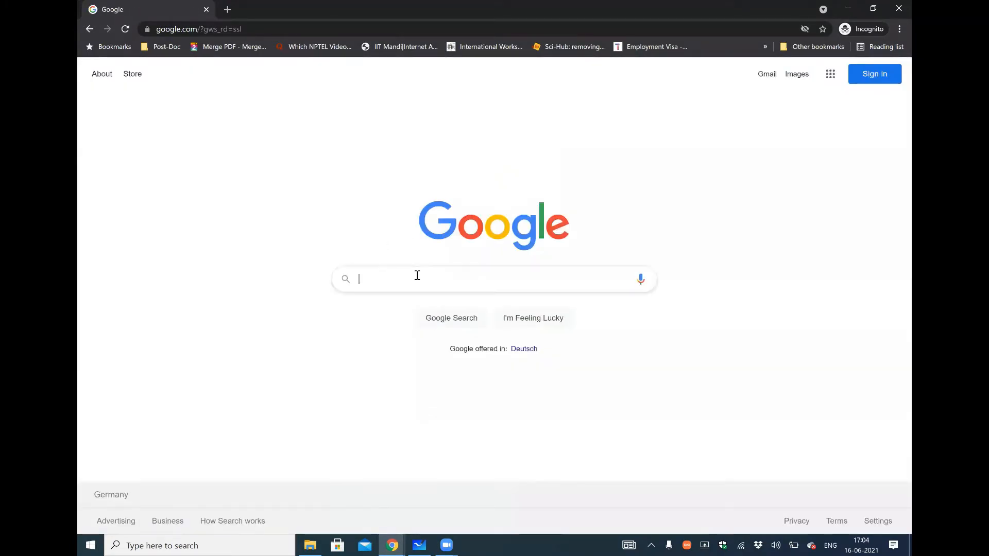
pyautogui.write('c')
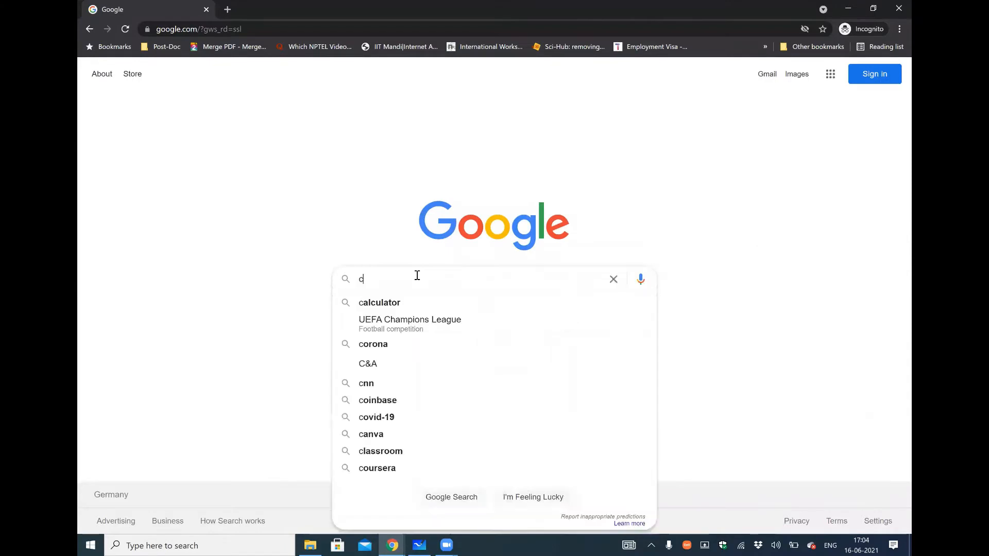
pyautogui.write('ore confere')
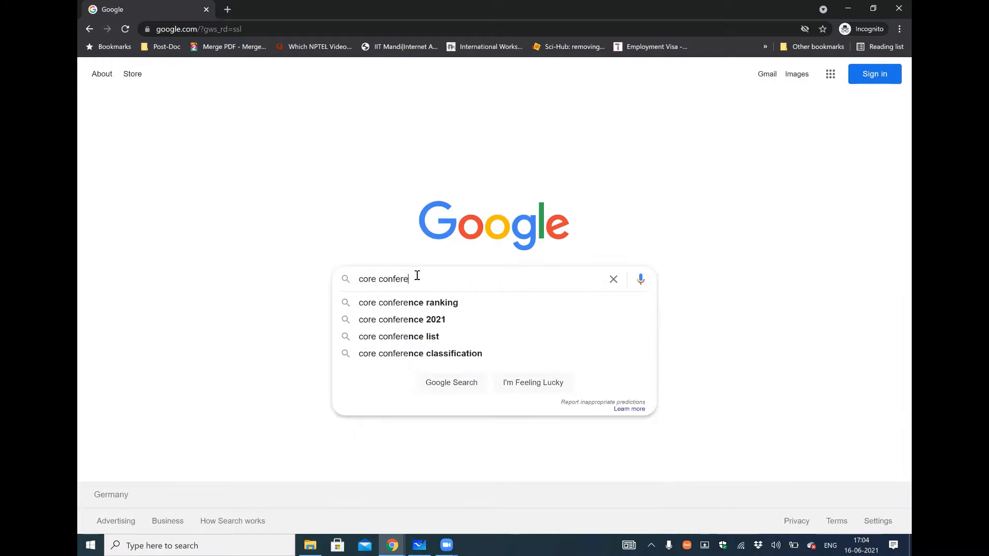
pyautogui.write('nce portal')
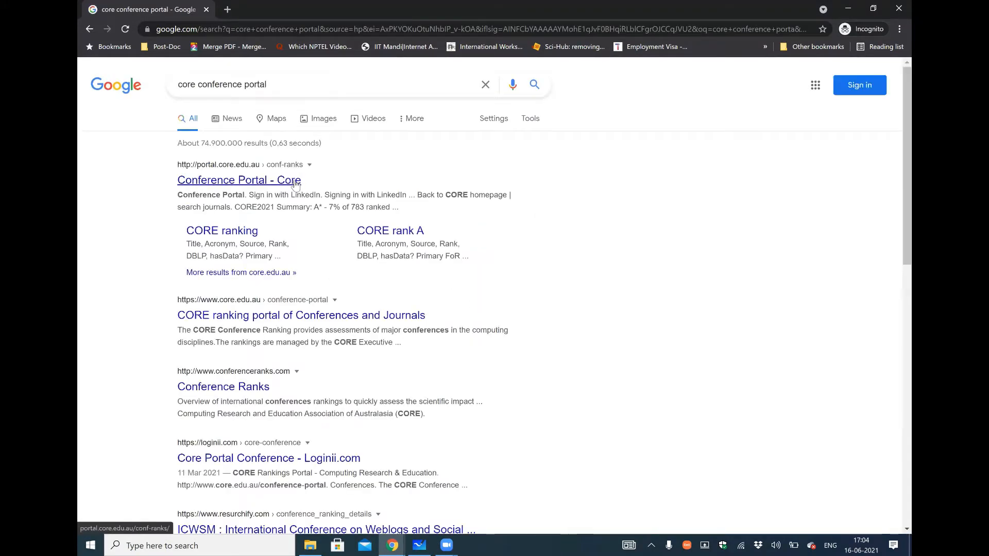
# - From the CORE Conference Portal result, search CORE2021 conferences for 'software', yielding 63 results
pyautogui.click(238, 179)
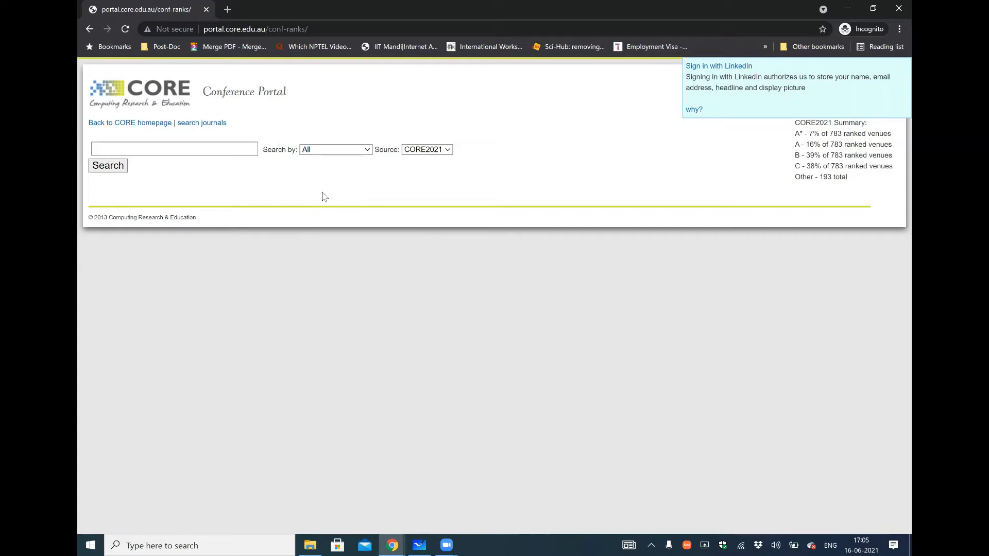
pyautogui.moveTo(196, 171)
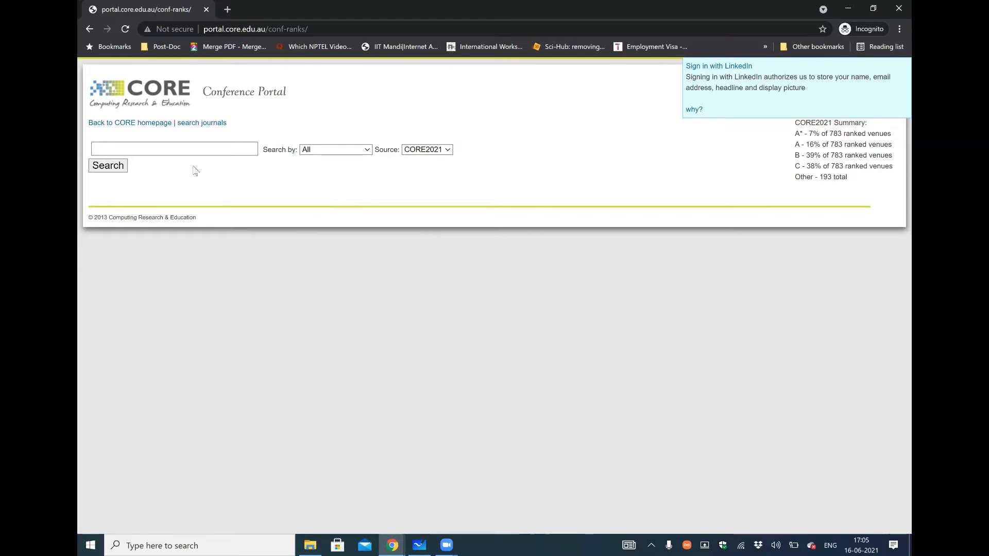
pyautogui.click(173, 148)
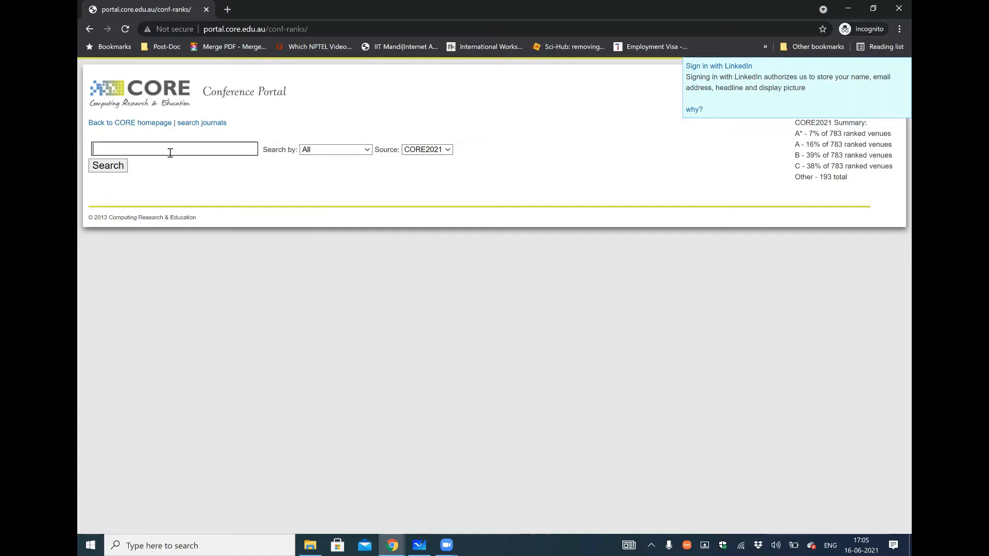
pyautogui.write('software e')
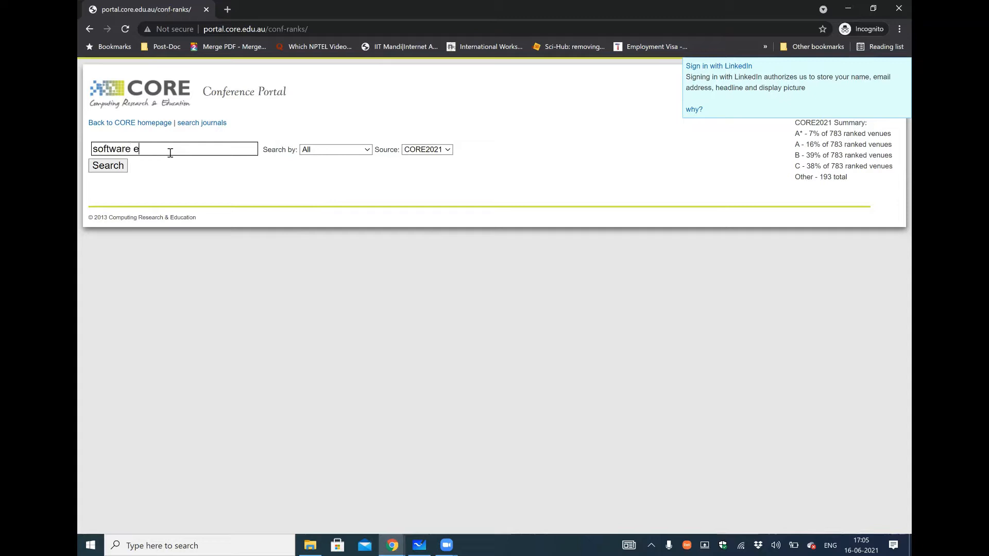
pyautogui.press('backspace')
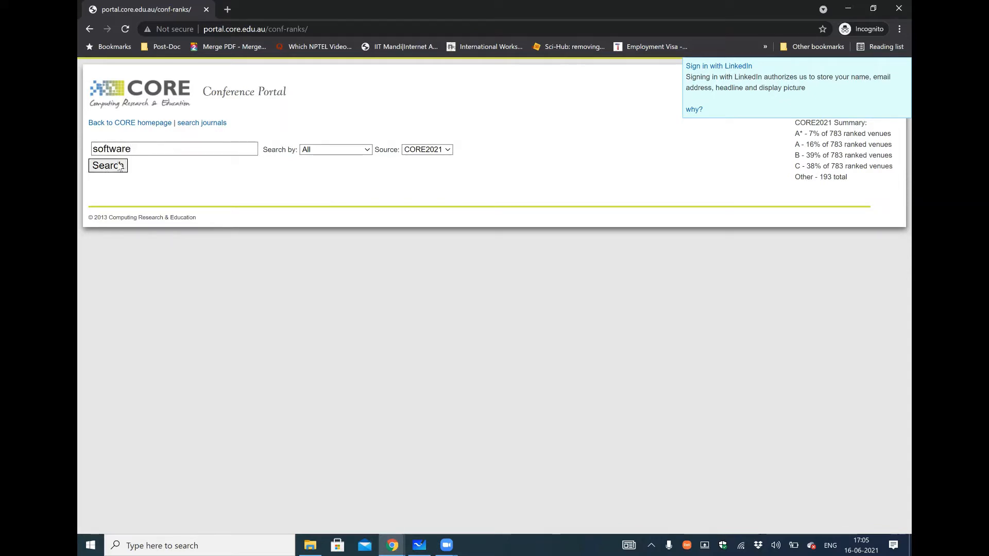
pyautogui.click(107, 165)
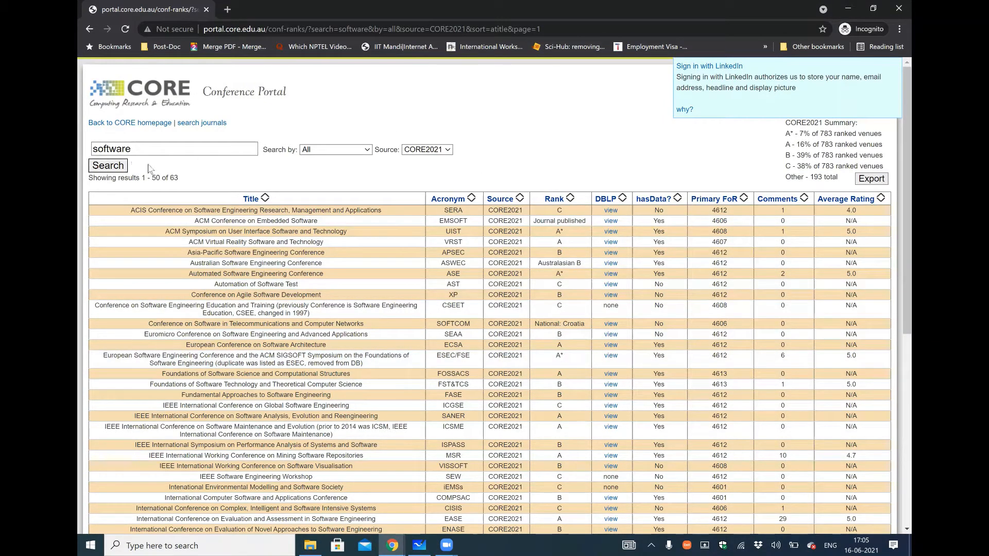
pyautogui.moveTo(474, 198)
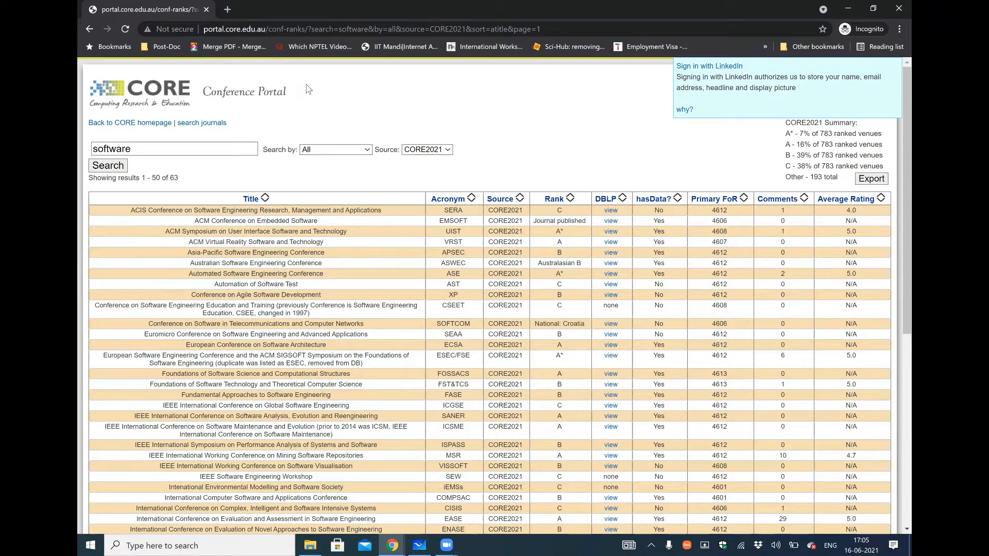
pyautogui.moveTo(405, 162)
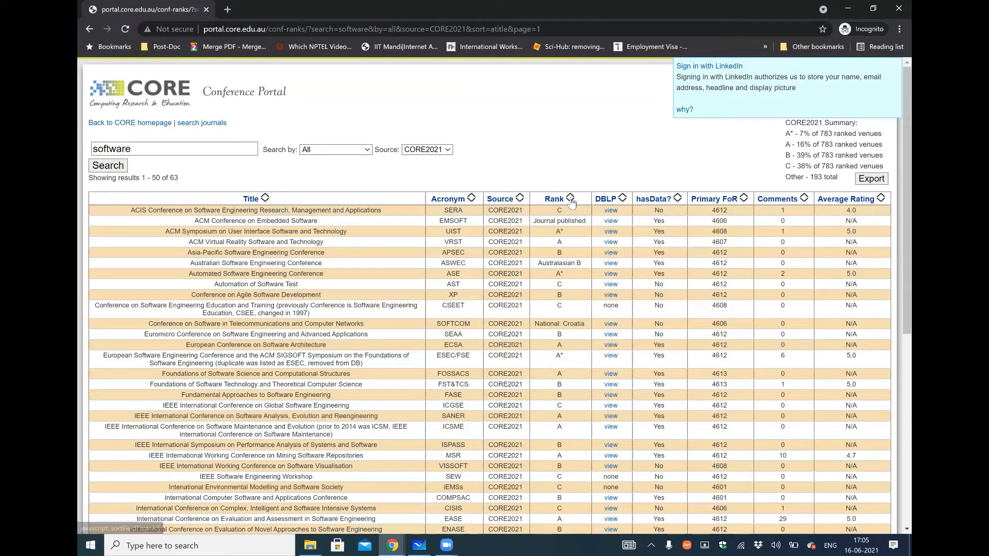
# - Sort the software conference results by rank so A* venues like ASE and ICSE lead
pyautogui.click(570, 199)
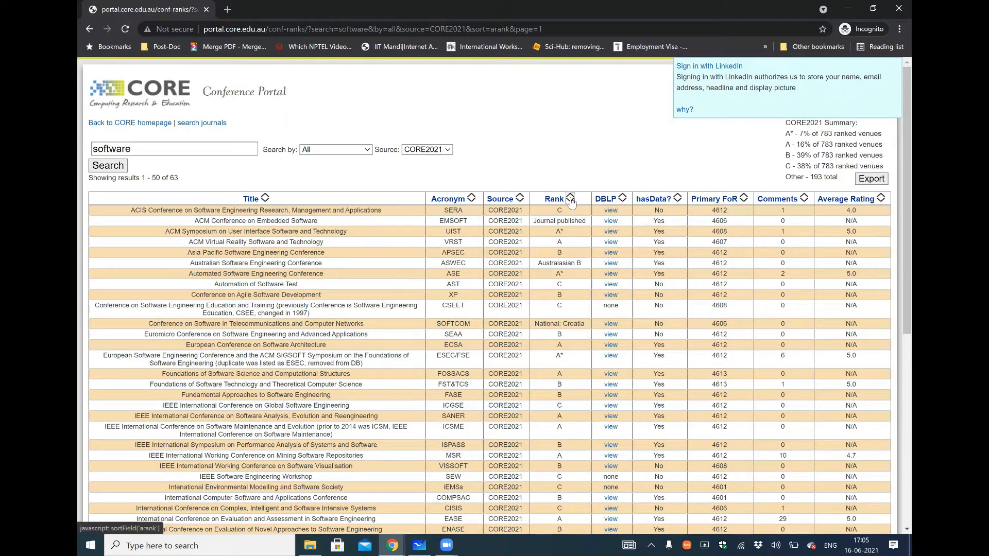
pyautogui.click(570, 198)
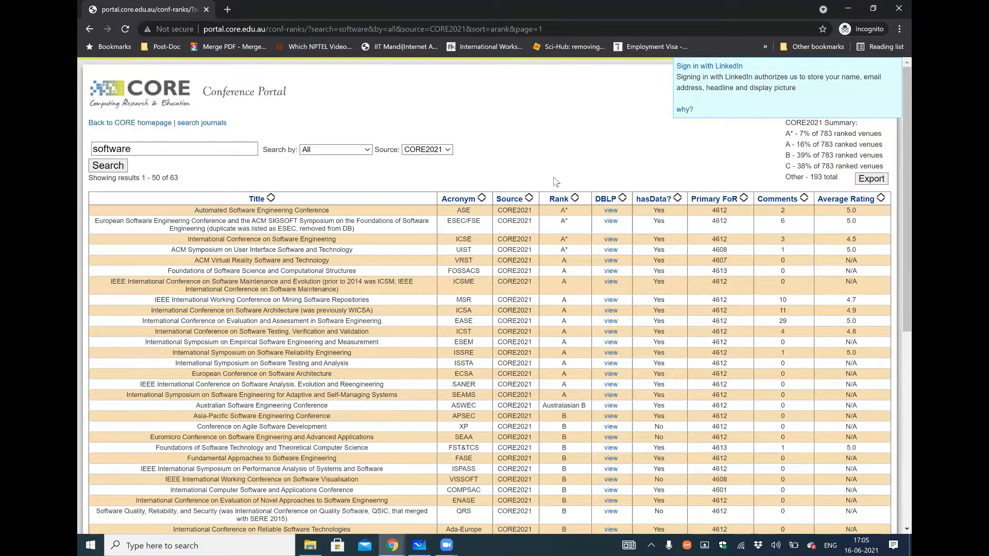
pyautogui.moveTo(599, 229)
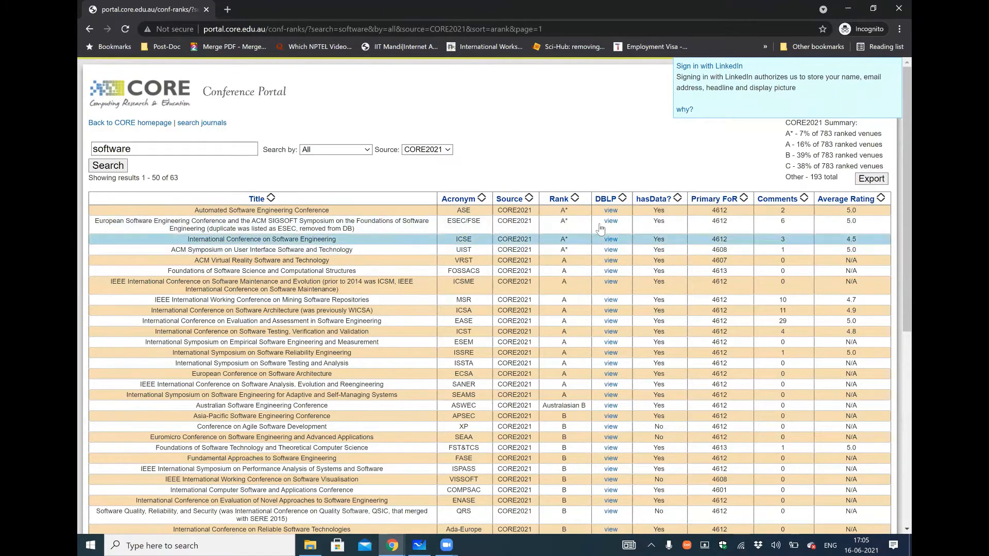
pyautogui.moveTo(618, 148)
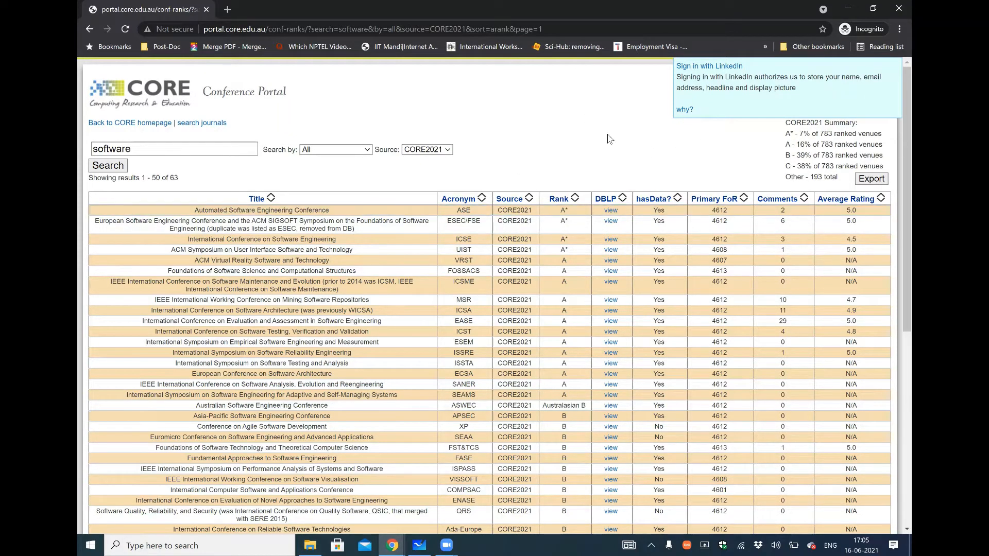
pyautogui.moveTo(785, 149)
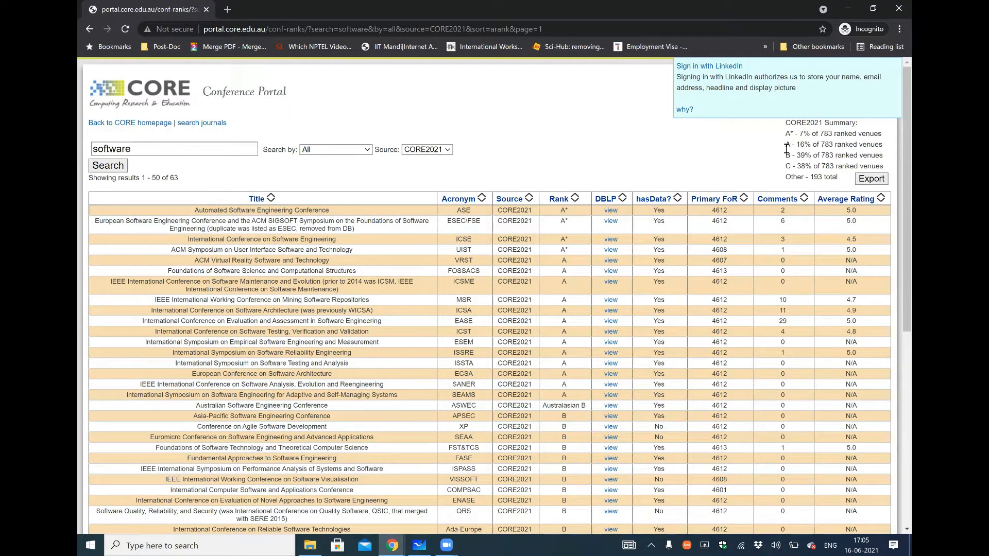
pyautogui.moveTo(782, 158)
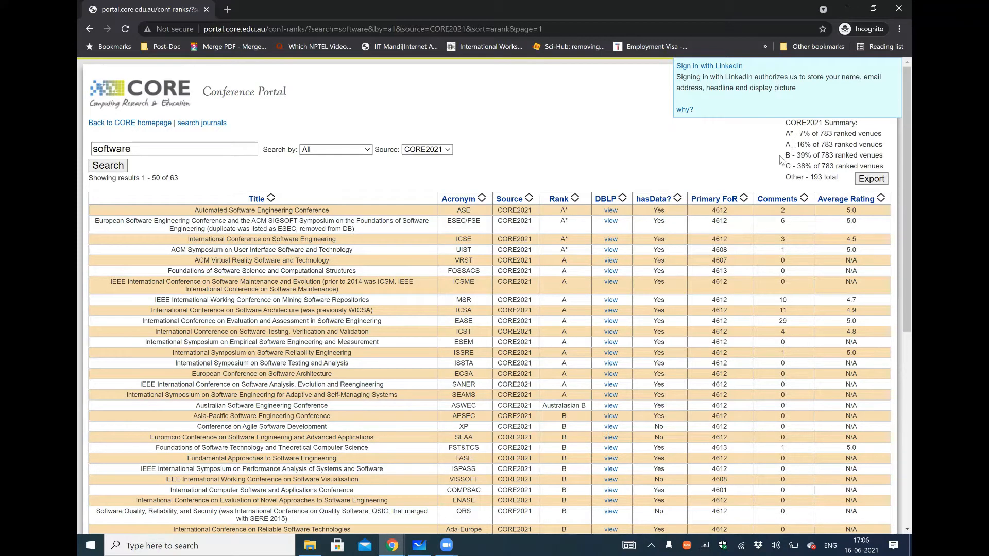
pyautogui.moveTo(791, 177)
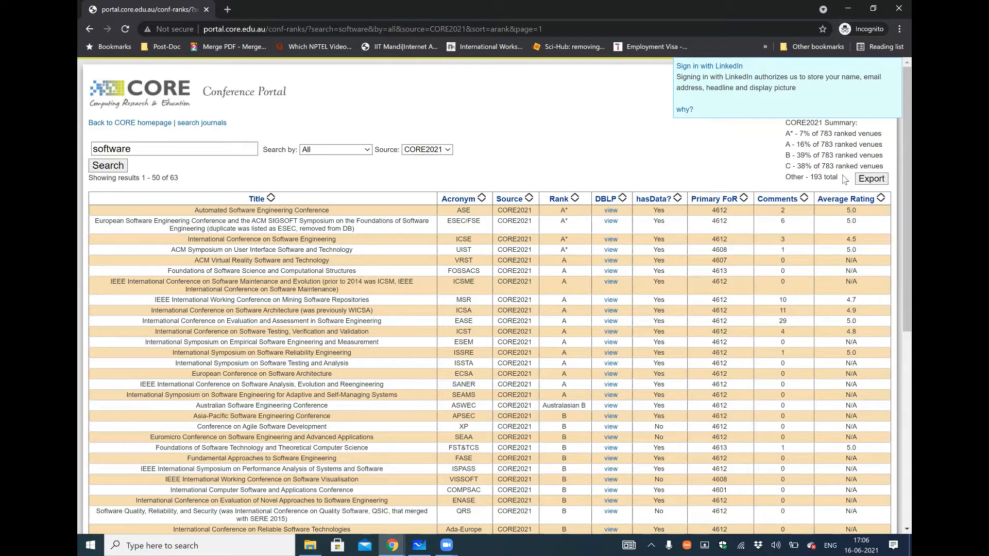
pyautogui.moveTo(484, 157)
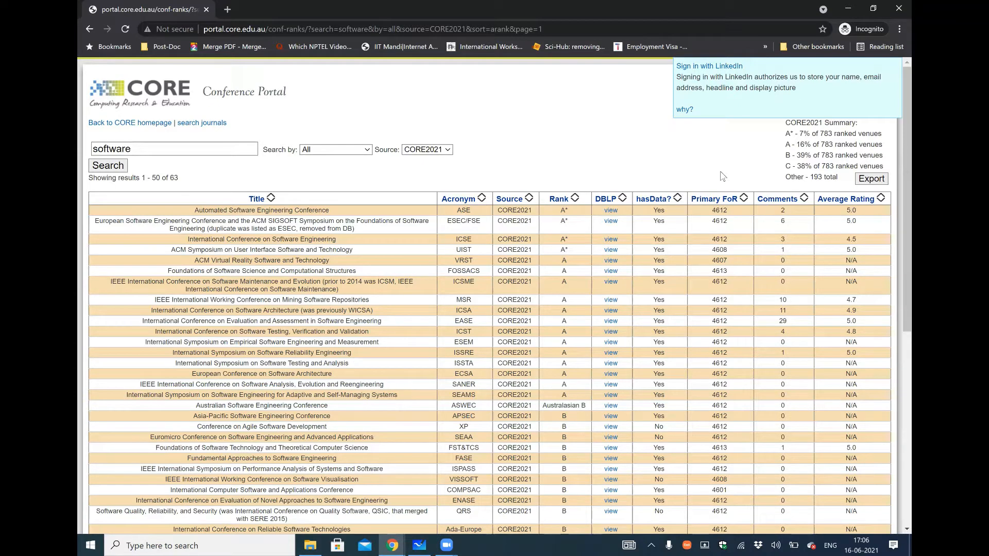
pyautogui.moveTo(544, 172)
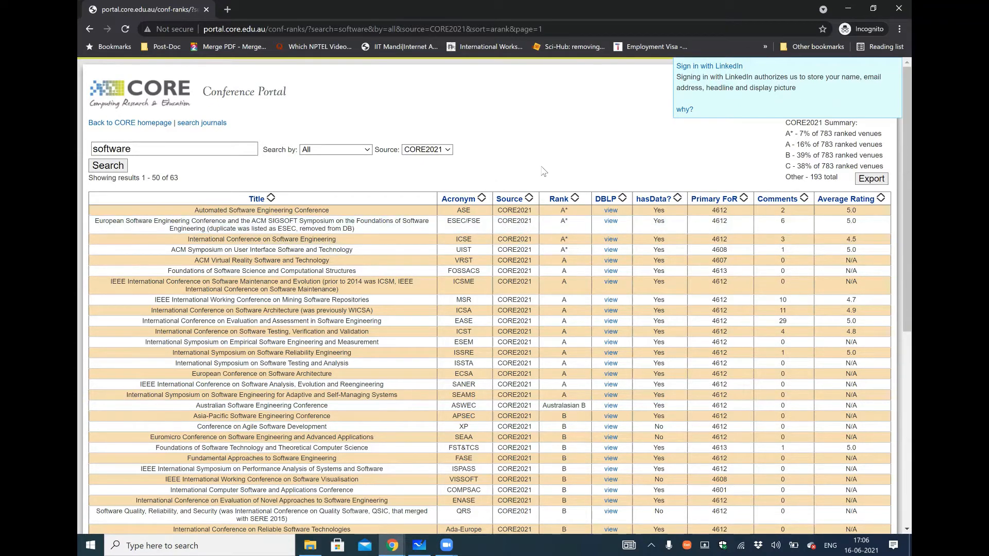
pyautogui.moveTo(391, 210)
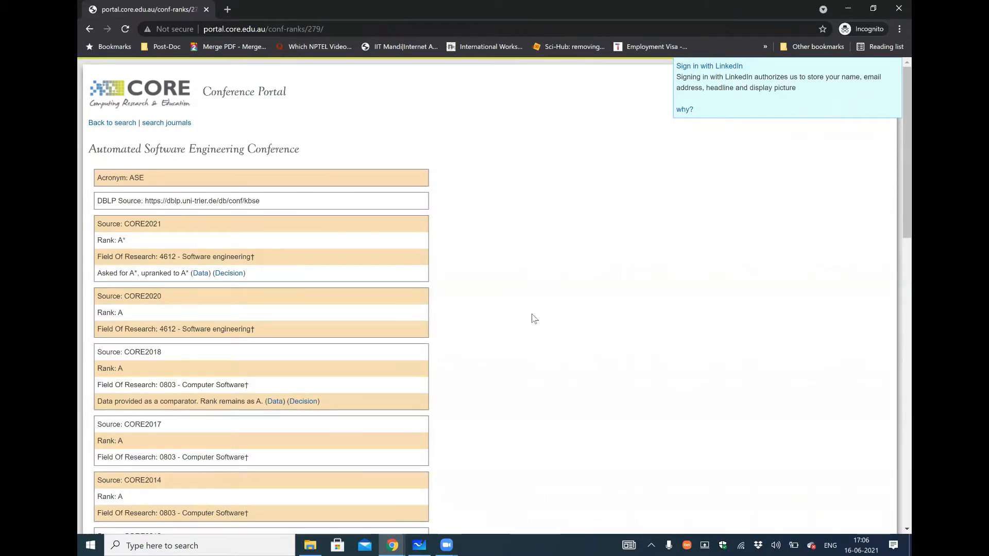
pyautogui.moveTo(170, 469)
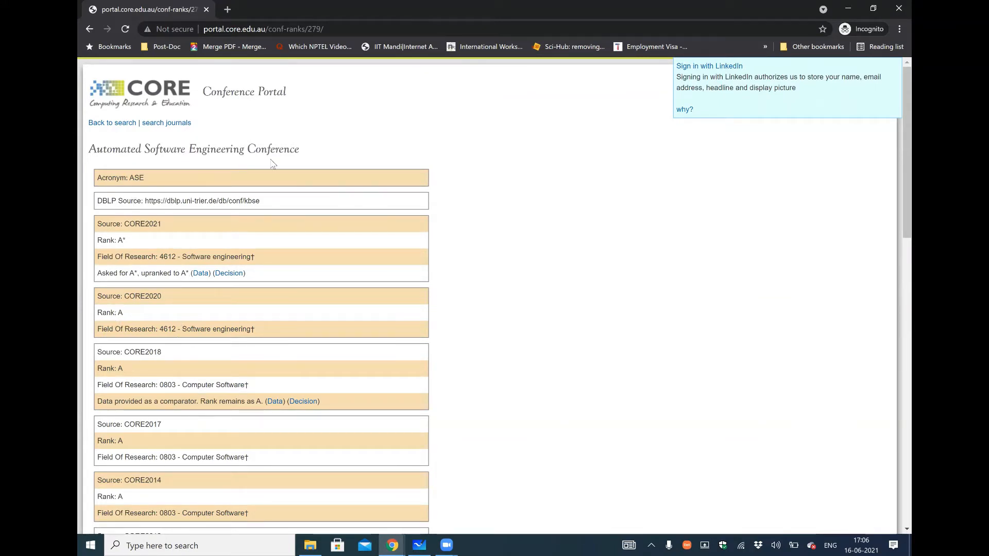
pyautogui.moveTo(192, 181)
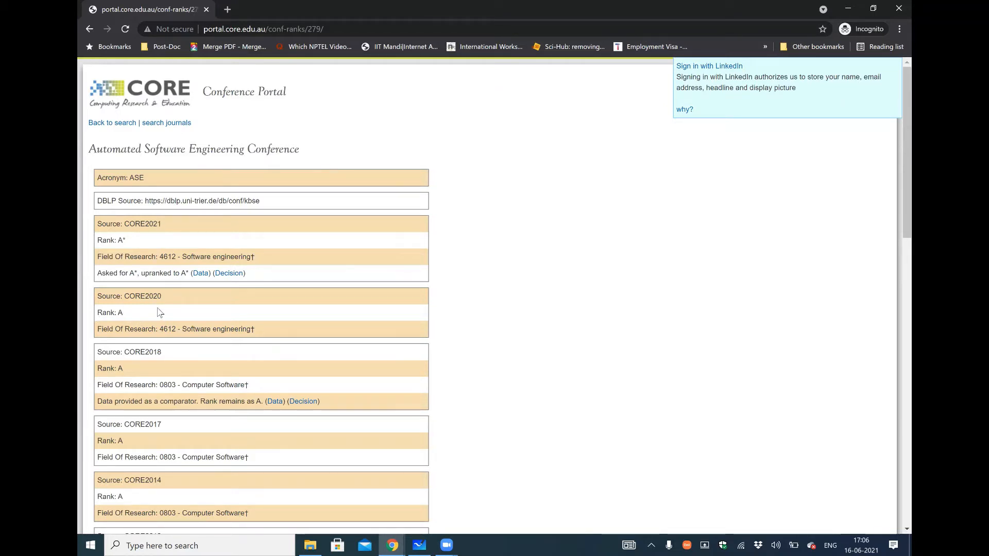
pyautogui.moveTo(179, 241)
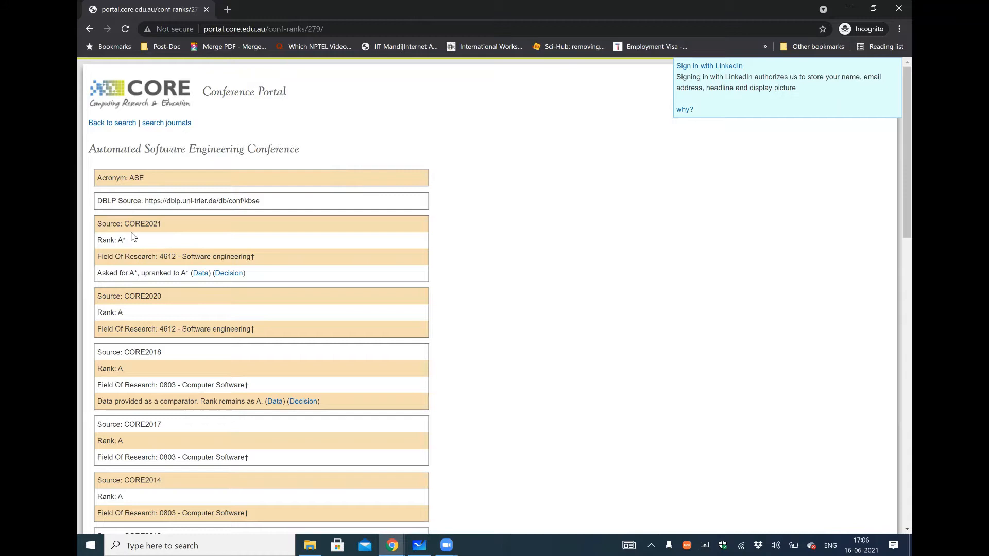
pyautogui.moveTo(119, 53)
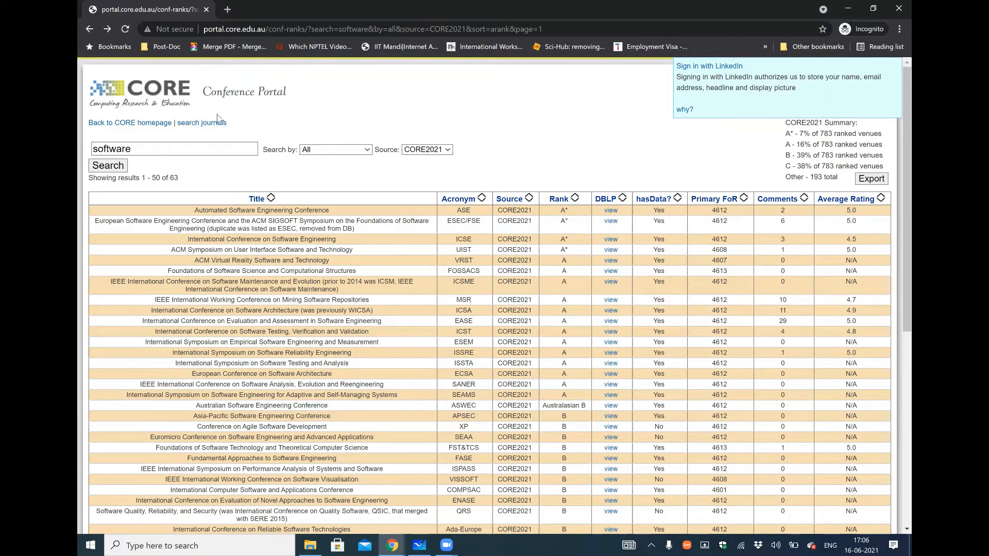
pyautogui.moveTo(200, 122)
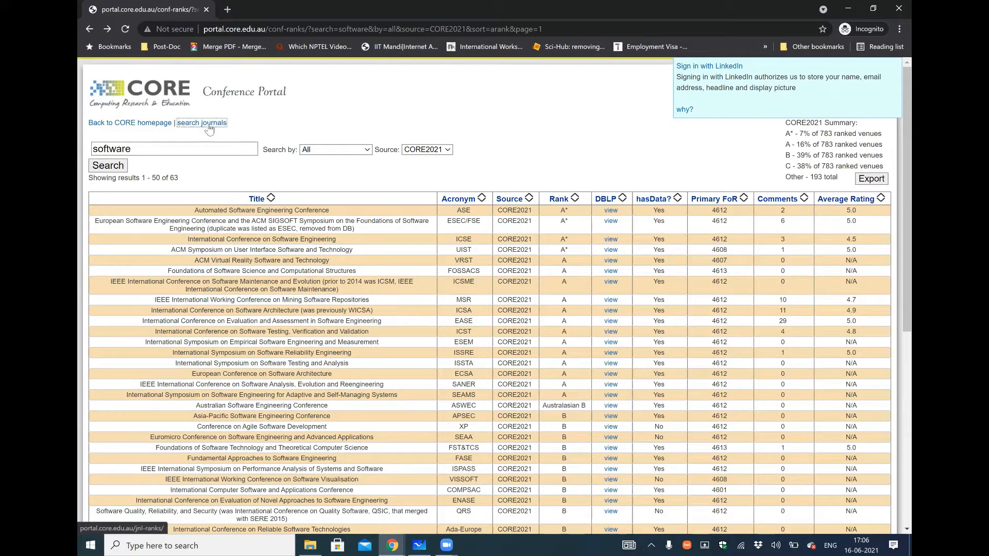
# - Switch to the CORE Journal Portal search form with source CORE2020
pyautogui.click(200, 123)
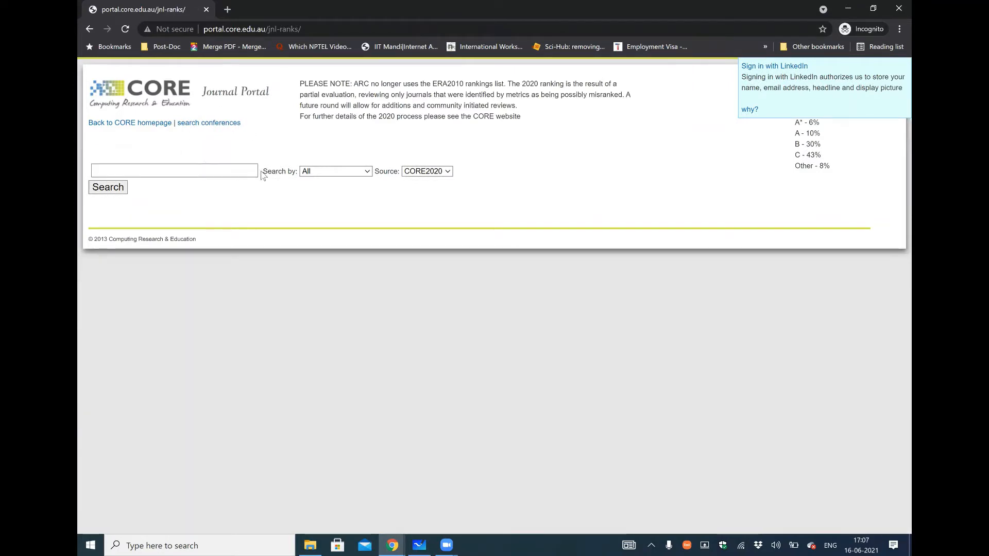
# - Search CORE2020 journals for 'software', listing 24 results
pyautogui.click(173, 170)
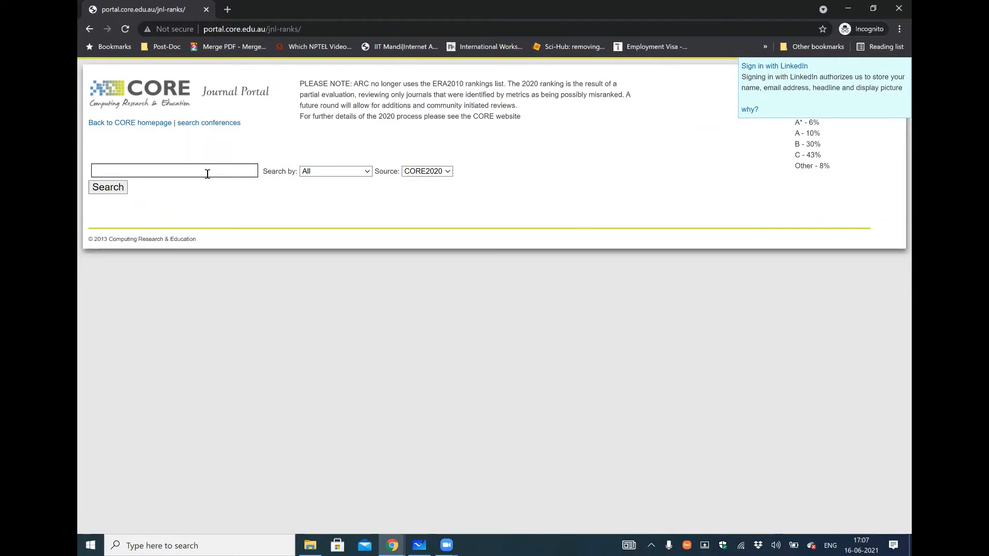
pyautogui.write('software')
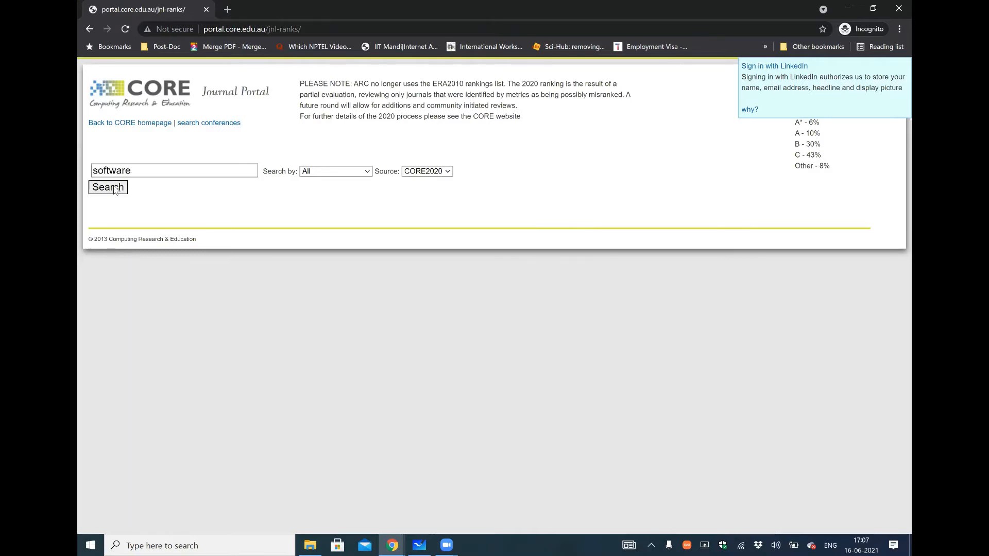
pyautogui.click(107, 188)
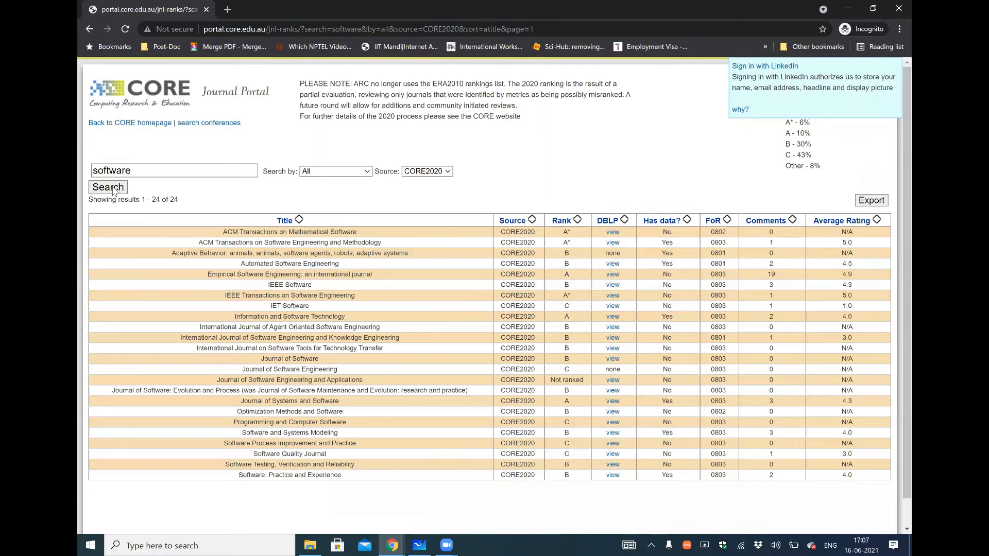
pyautogui.moveTo(485, 188)
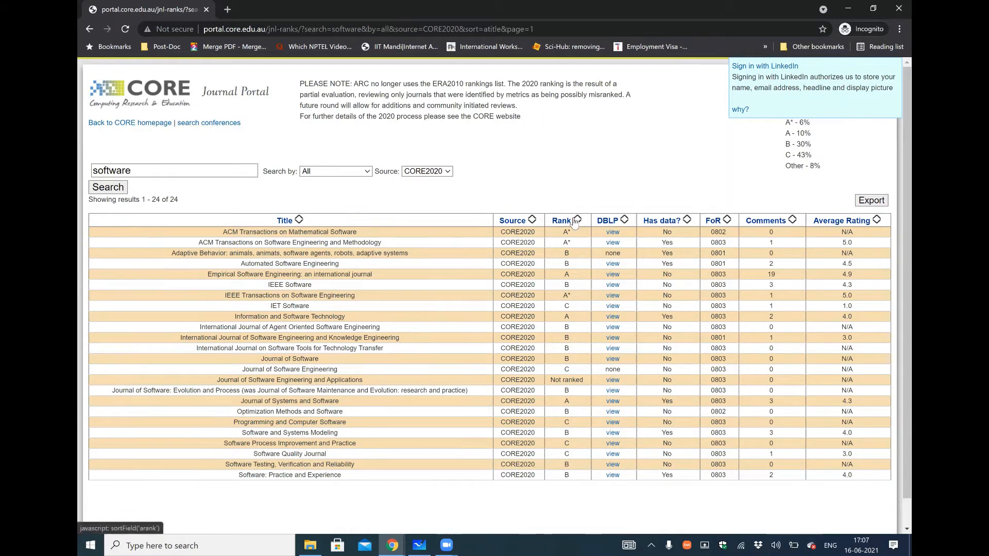
pyautogui.moveTo(579, 207)
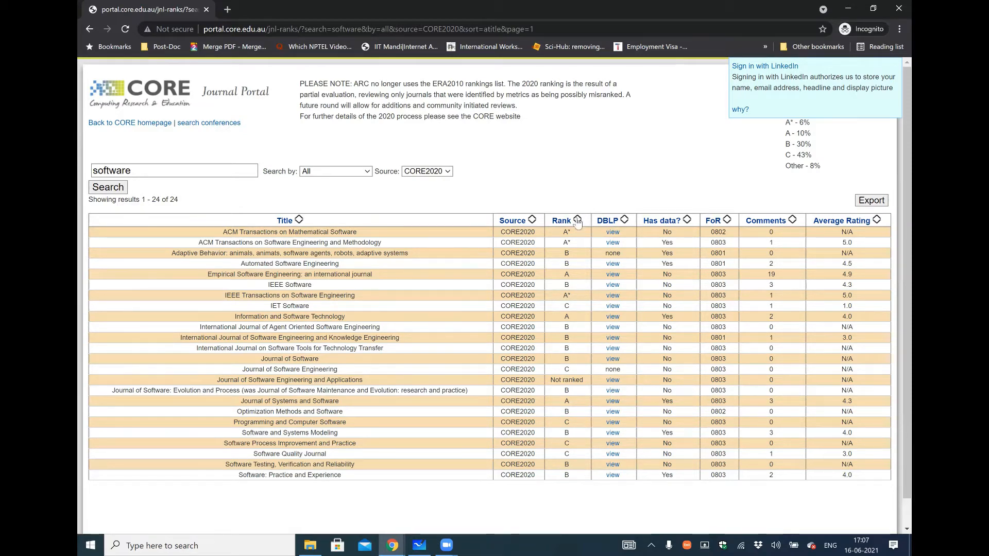
# - Sort the 24 software journal results by rank, A* journals first
pyautogui.click(560, 221)
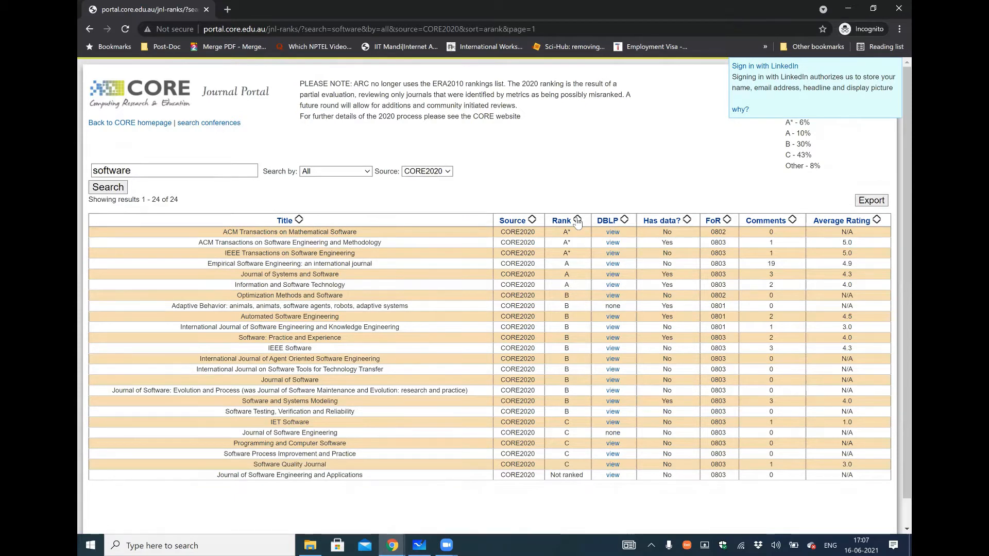
pyautogui.moveTo(622, 194)
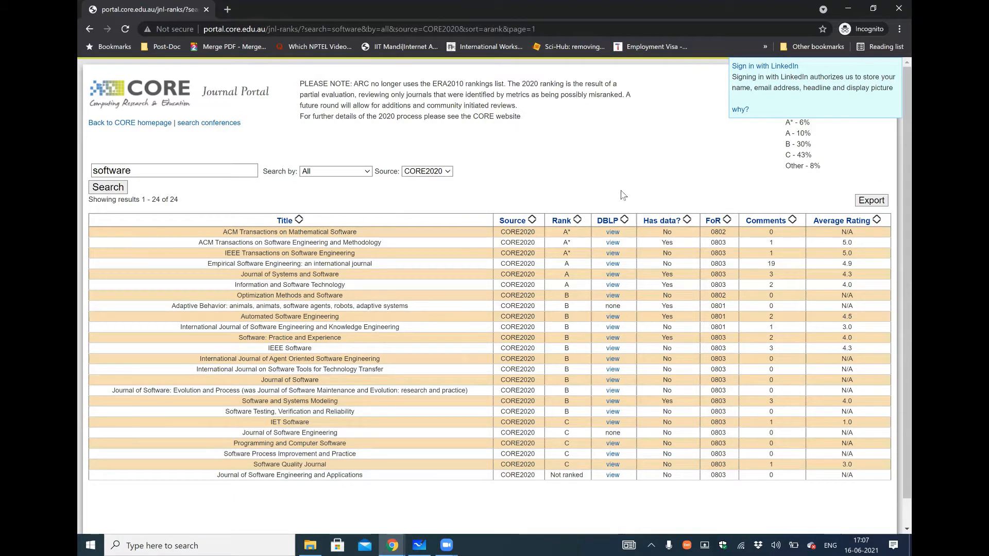
pyautogui.moveTo(617, 193)
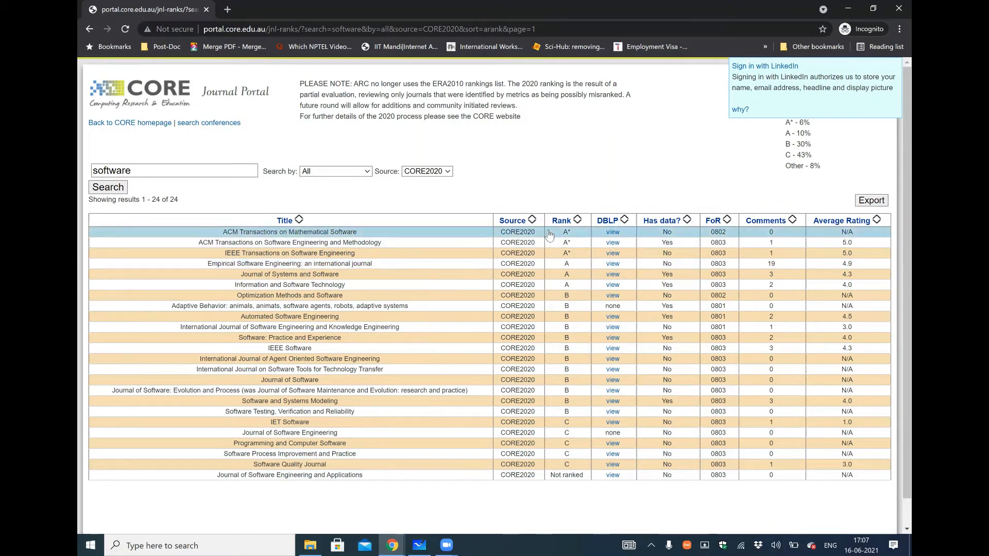
pyautogui.moveTo(573, 172)
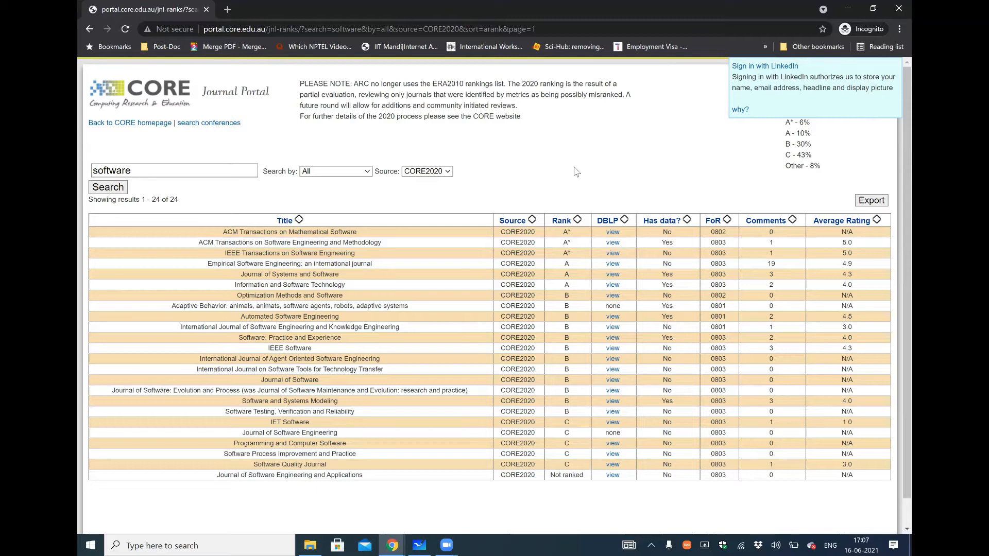
# - In a new tab, search Google for 'SJR' and reach the Scimago Journal Rankings page
pyautogui.click(360, 9)
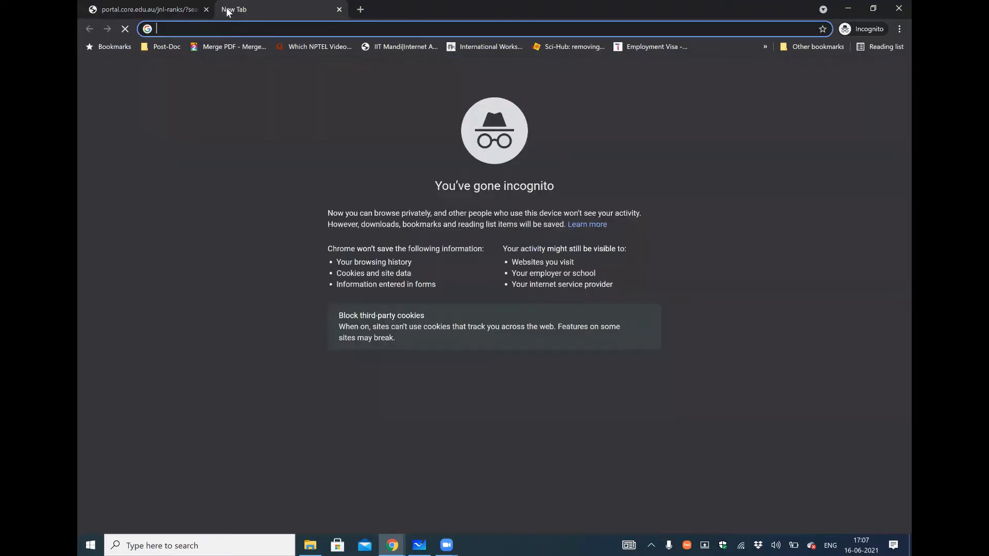
pyautogui.click(640, 327)
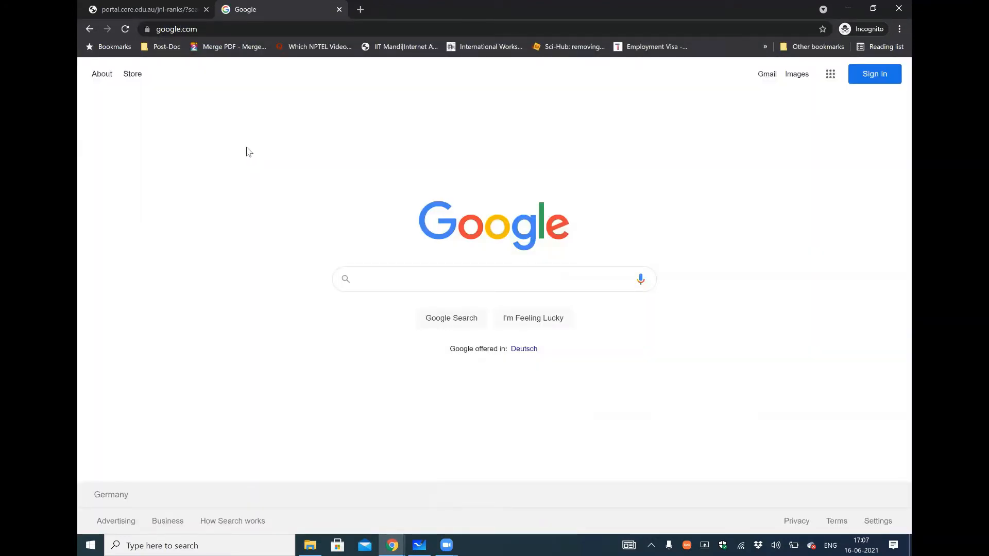
pyautogui.write('SJR')
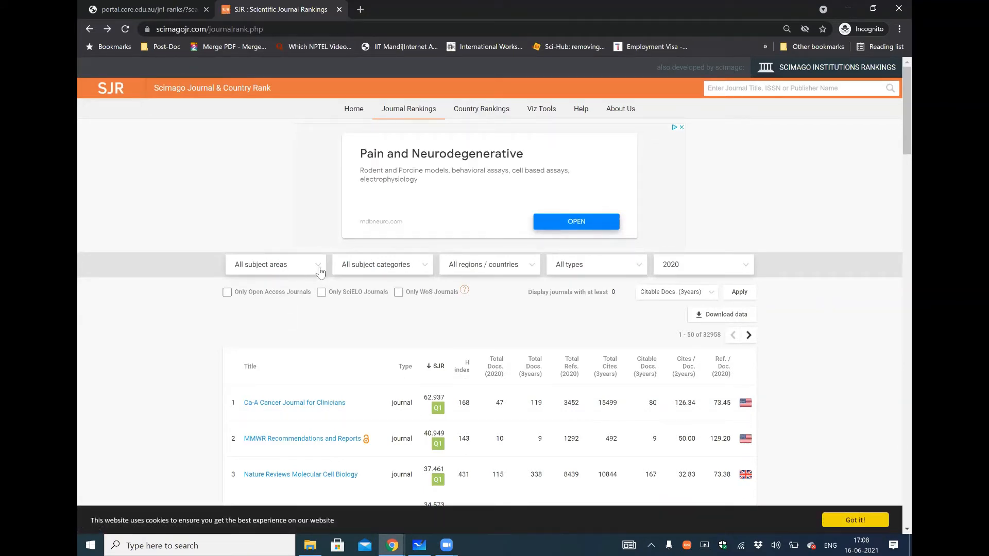
pyautogui.moveTo(315, 276)
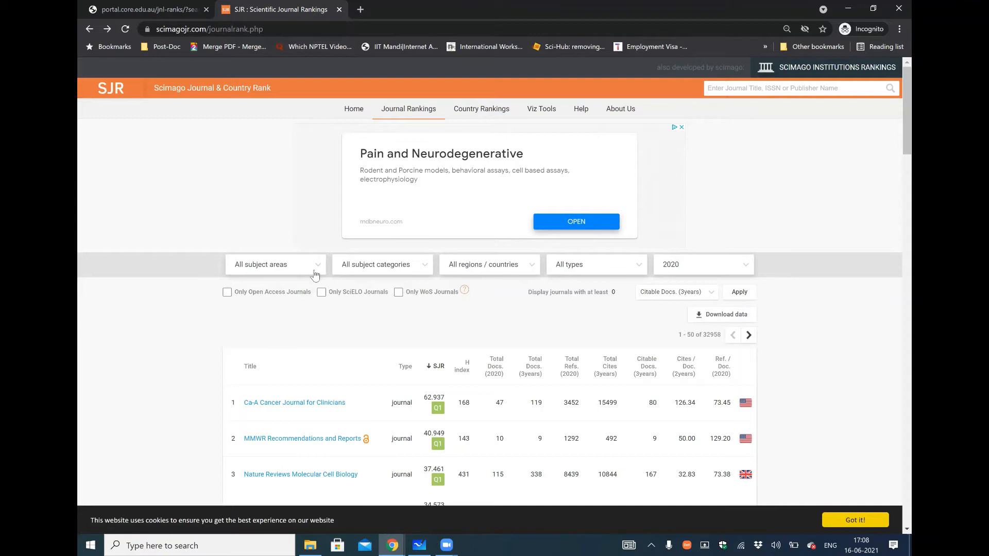
# - Filter SJR rankings to Engineering, Electrical and Electronic Engineering, listing 2,032 journals led by Nature Nanotechnology
pyautogui.click(274, 265)
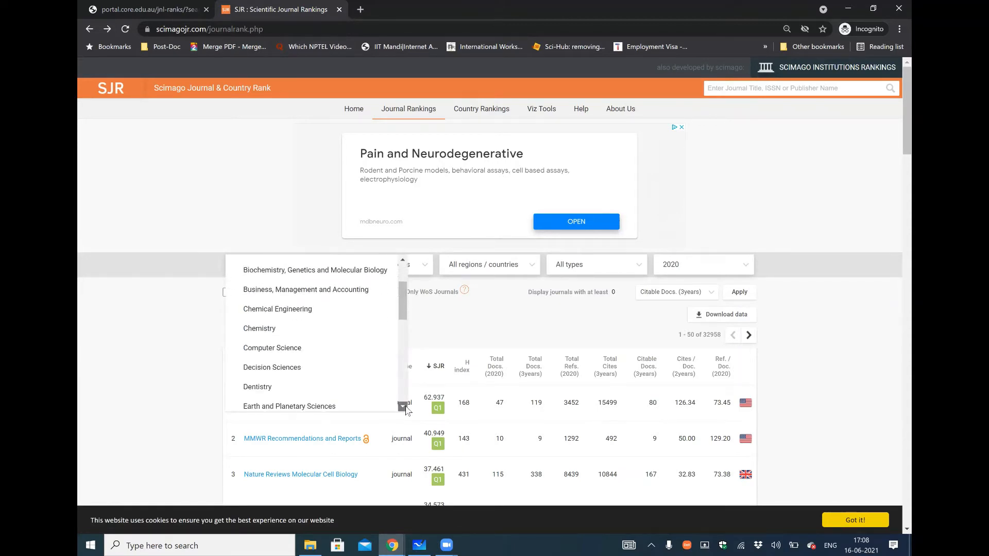
pyautogui.scroll(-3)
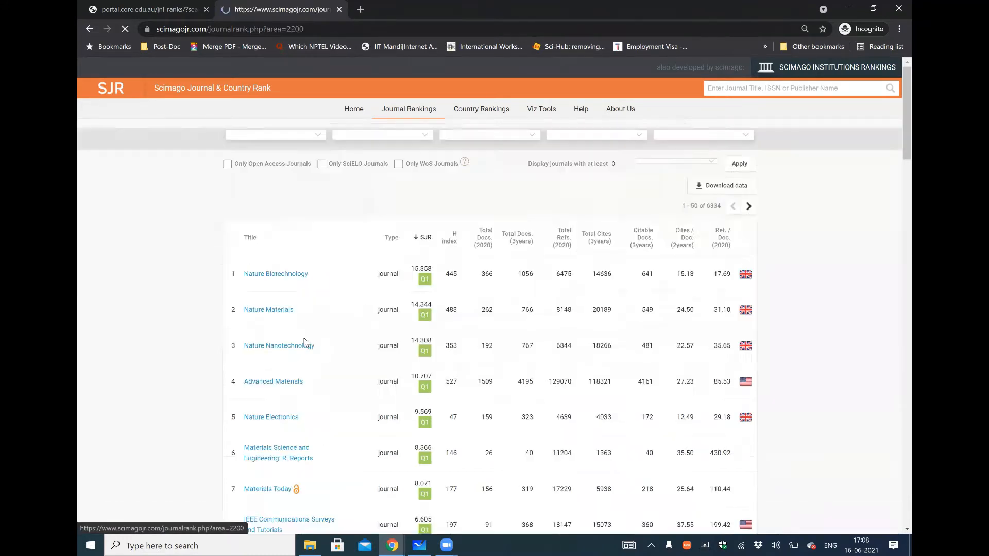
pyautogui.click(410, 265)
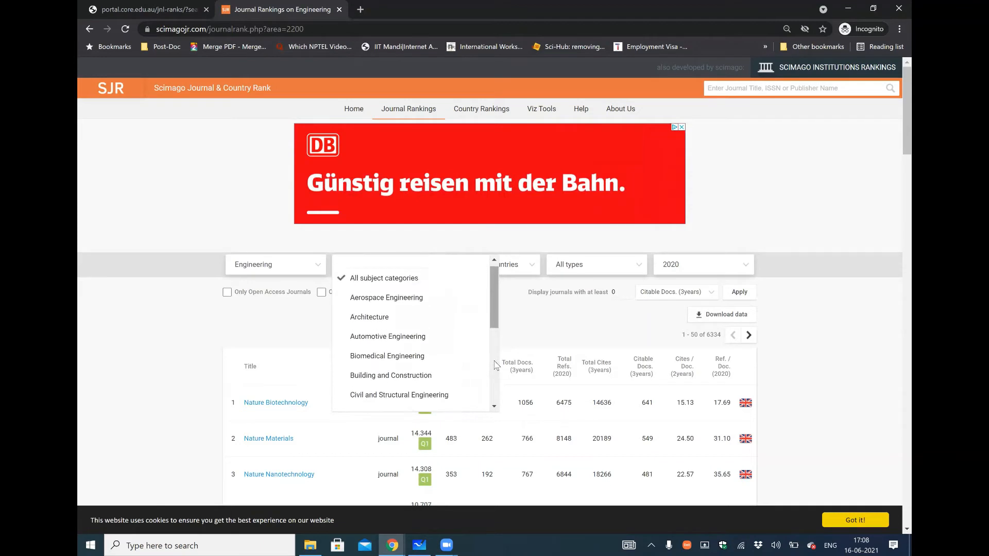
pyautogui.scroll(-3)
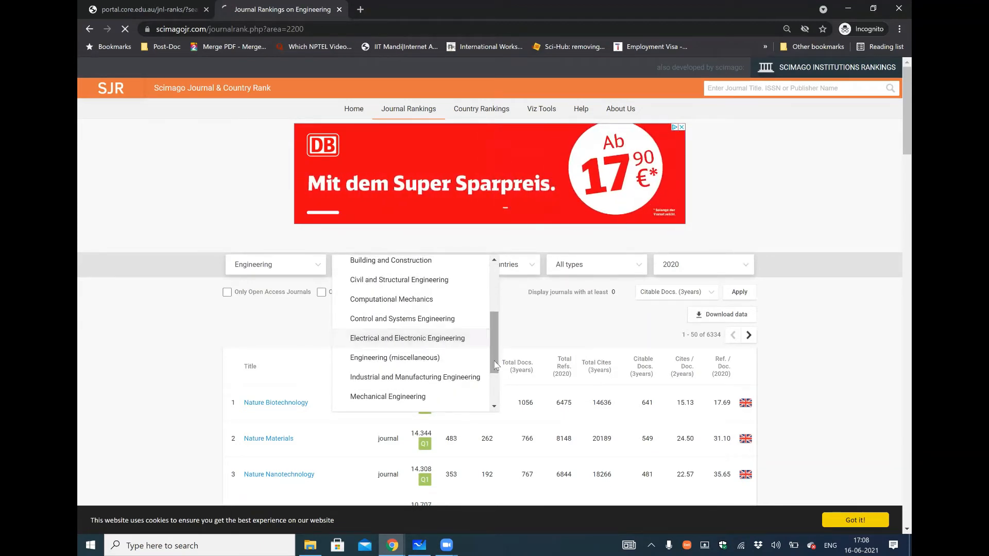
pyautogui.click(408, 338)
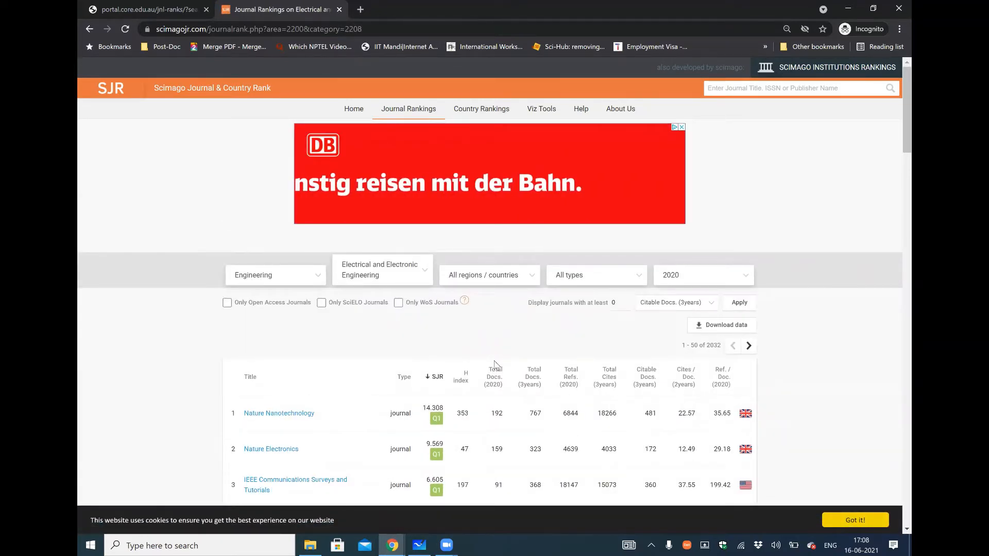
pyautogui.scroll(-3)
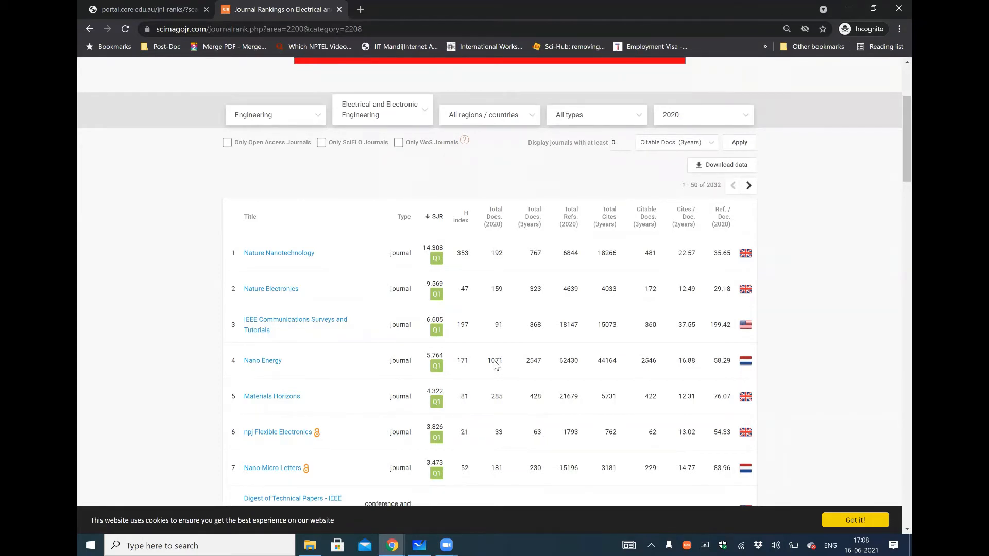
pyautogui.scroll(-3)
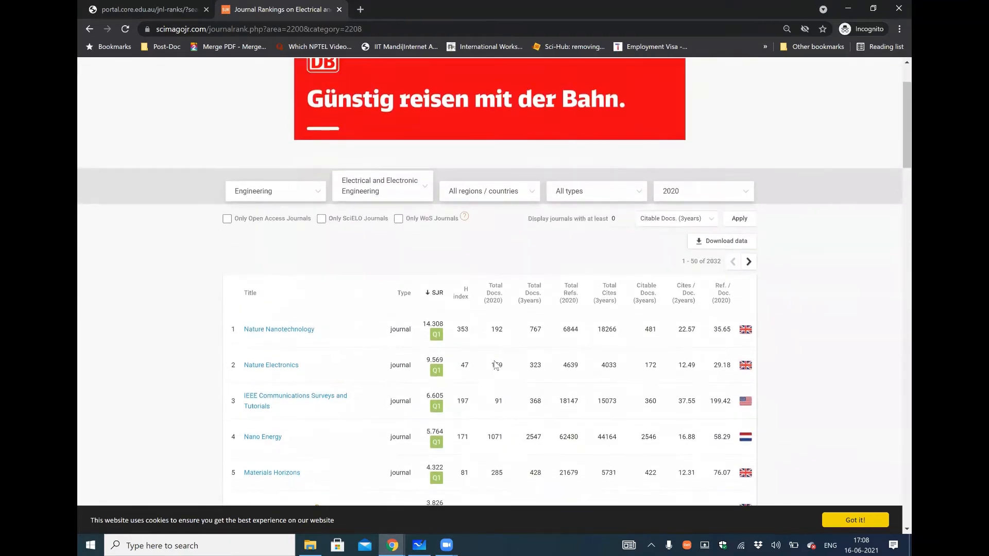
pyautogui.scroll(3)
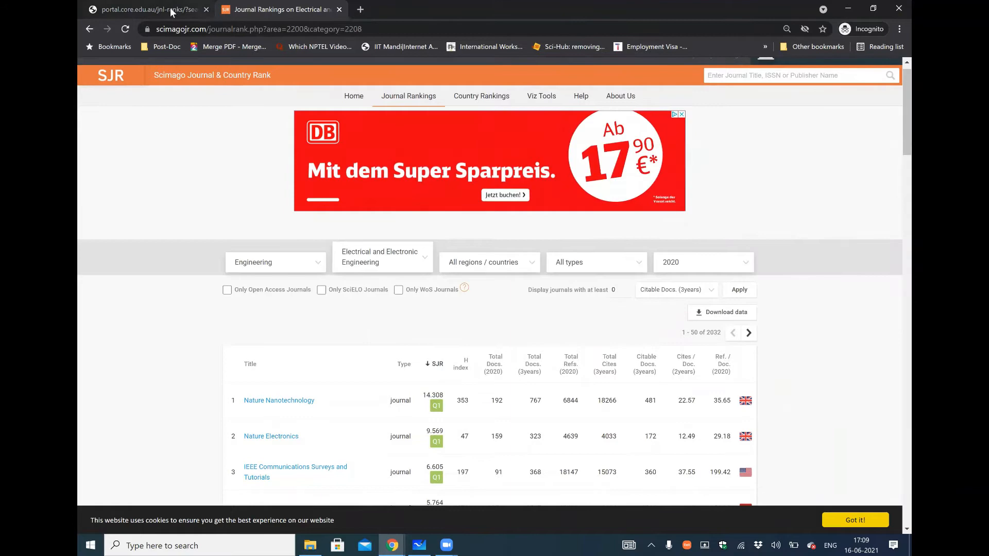
# - View the A*-ranked ACM Transactions on Software Engineering and Methodology record in CORE, then return to SJR
pyautogui.click(145, 9)
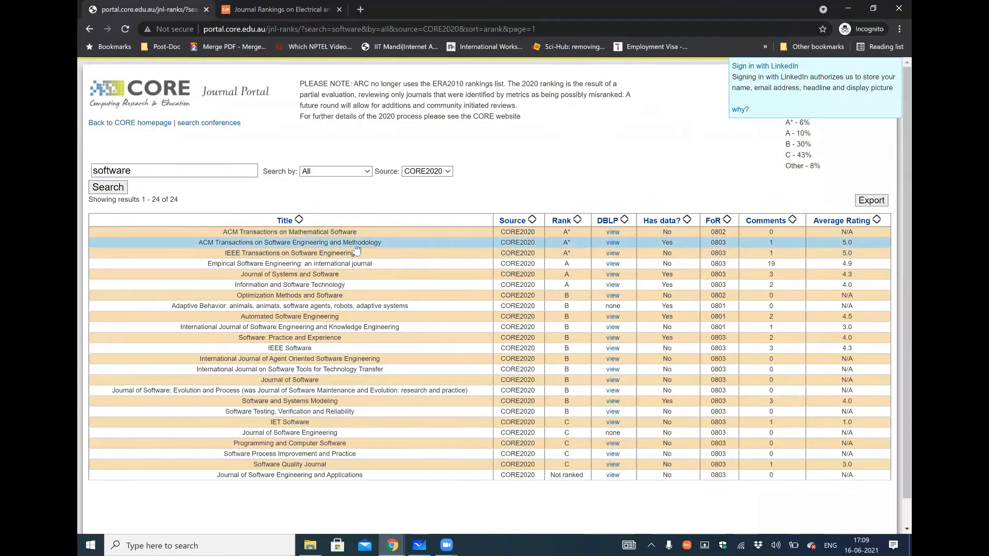
pyautogui.click(288, 242)
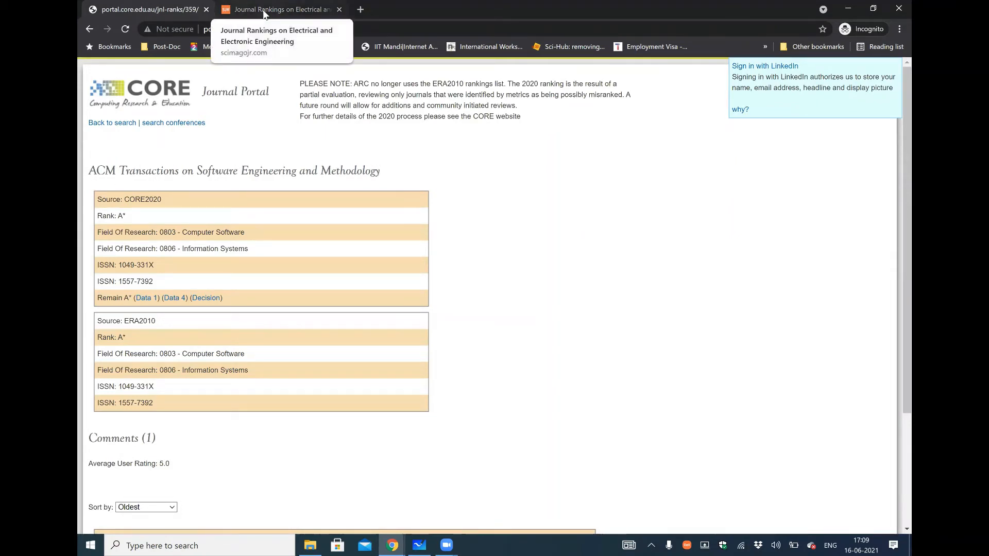
pyautogui.click(280, 9)
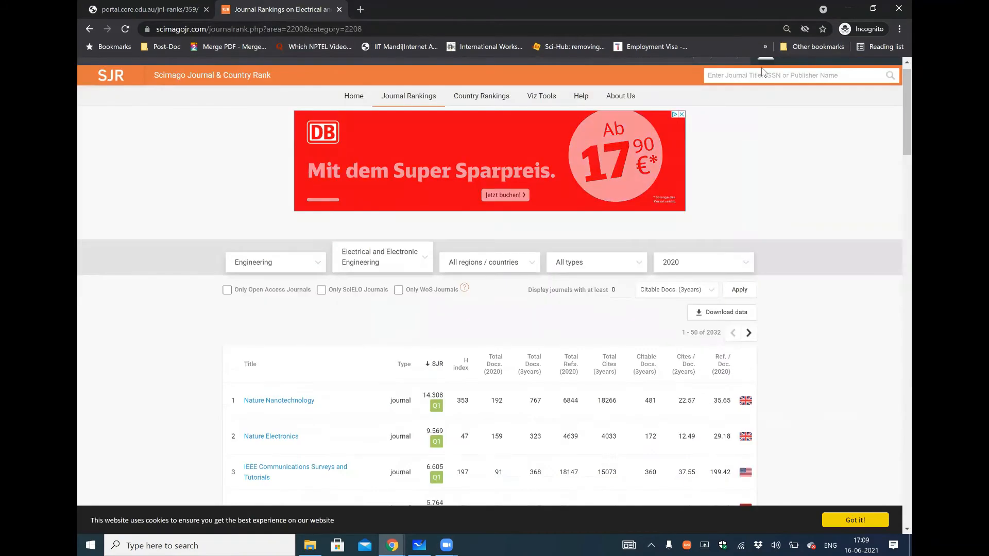
# - Search SJR for 'ACM Transactions on Software Engineering' and open the TOSEM journal profile
pyautogui.write('A')
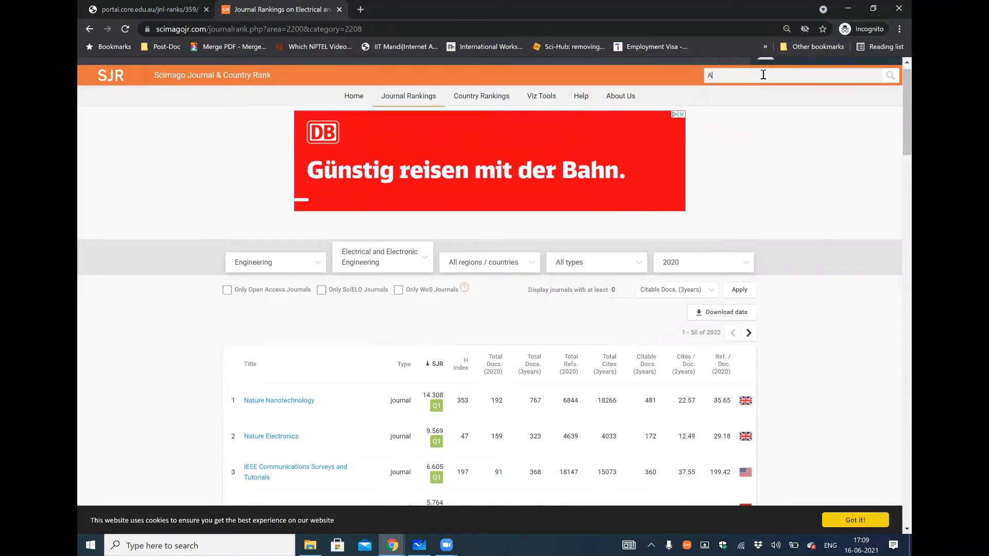
pyautogui.write('CM Transaction on')
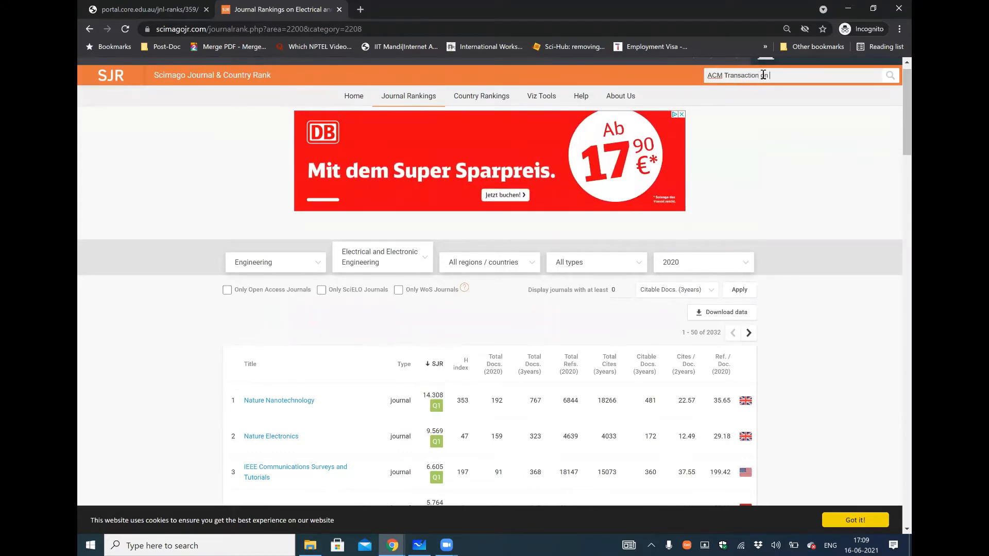
pyautogui.write('Software')
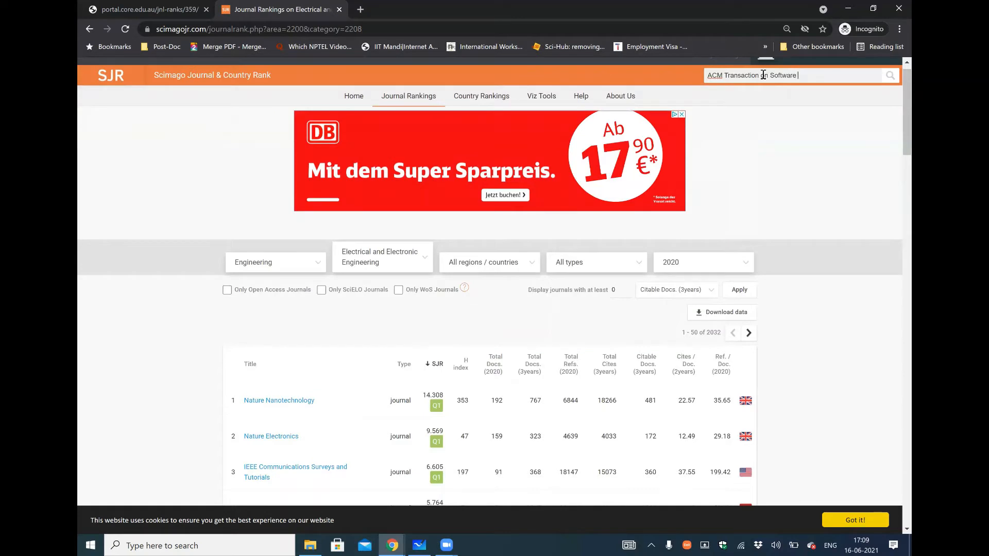
pyautogui.write('Engineer')
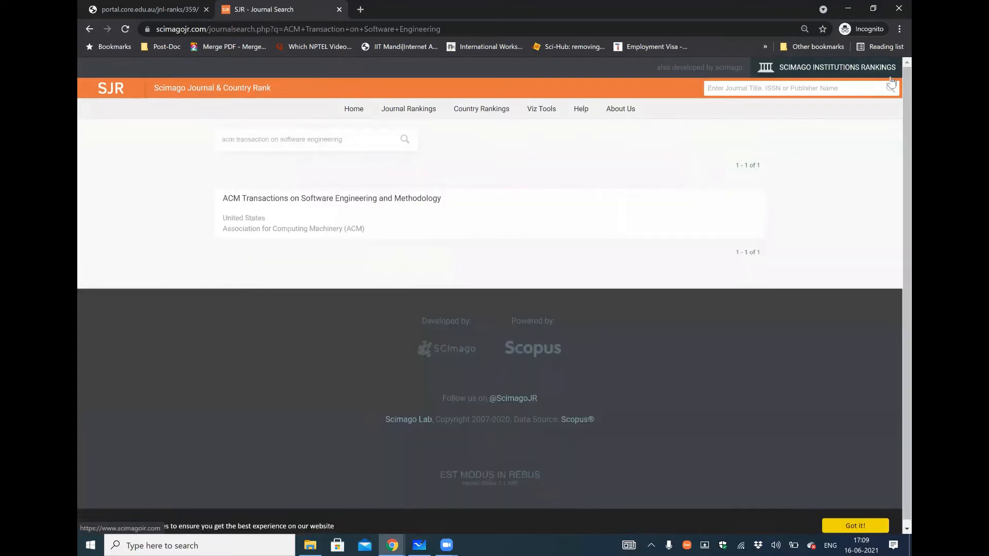
pyautogui.click(330, 197)
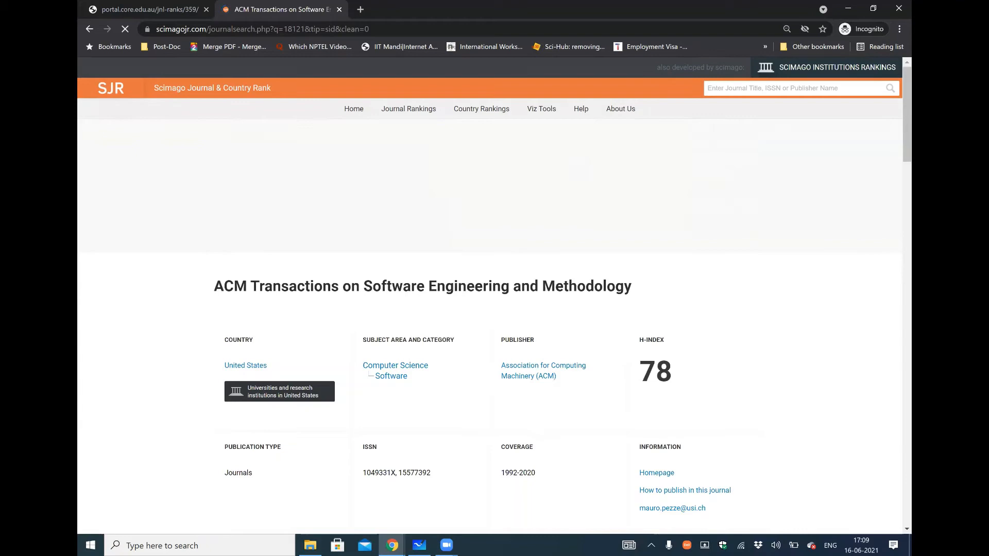
# - Review the TOSEM profile's metrics: H-index 78, Q2 in Software and citation charts
pyautogui.scroll(-3)
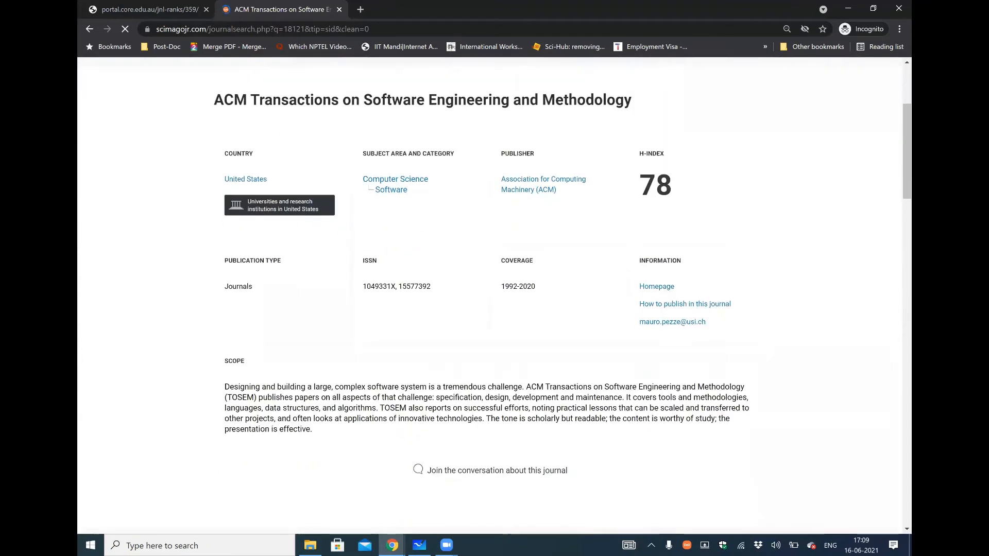
pyautogui.scroll(-3)
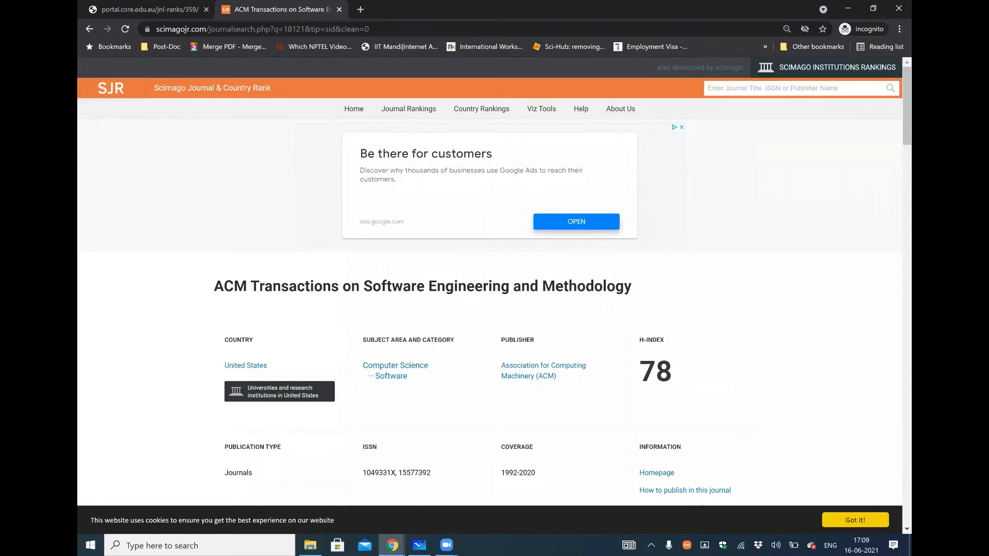
pyautogui.scroll(-3)
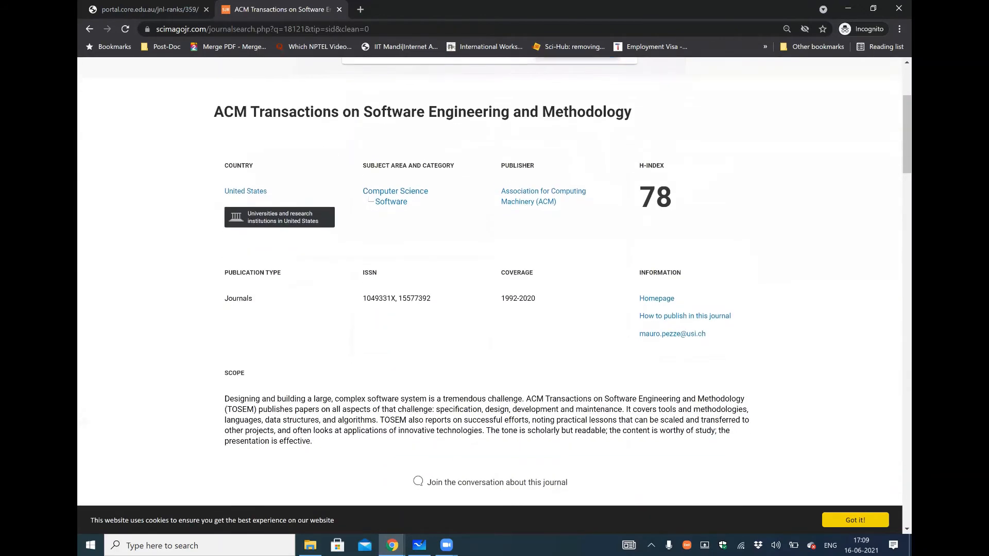
pyautogui.scroll(-3)
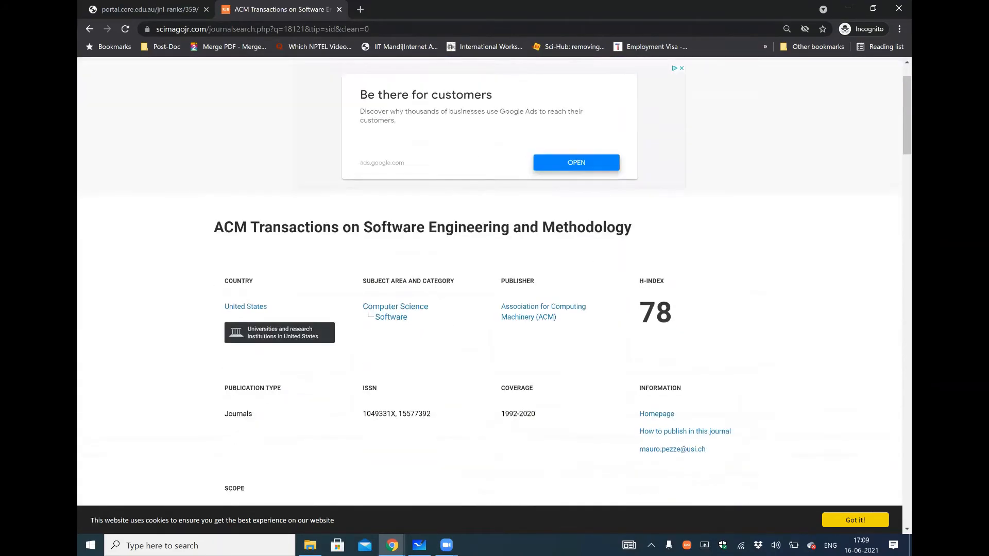
pyautogui.scroll(-3)
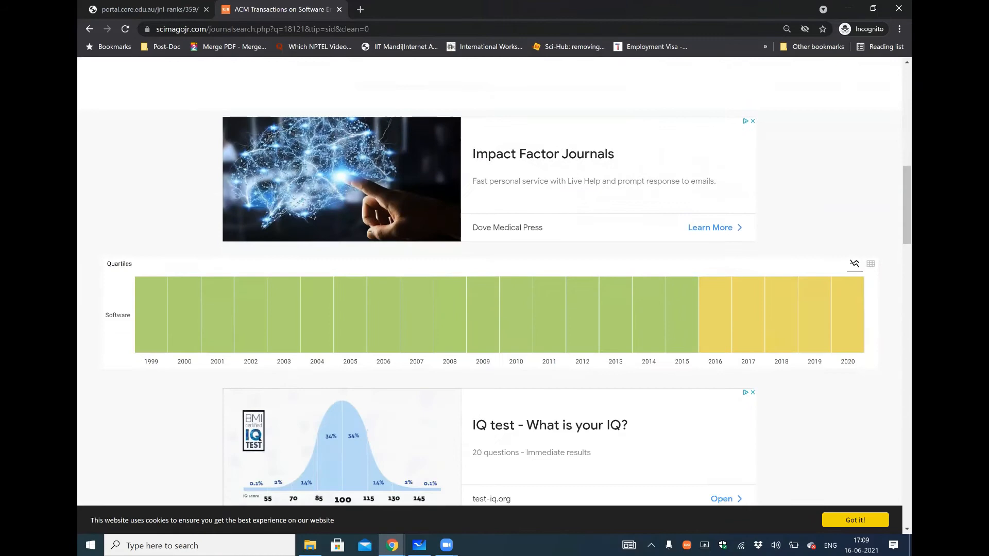
pyautogui.scroll(-3)
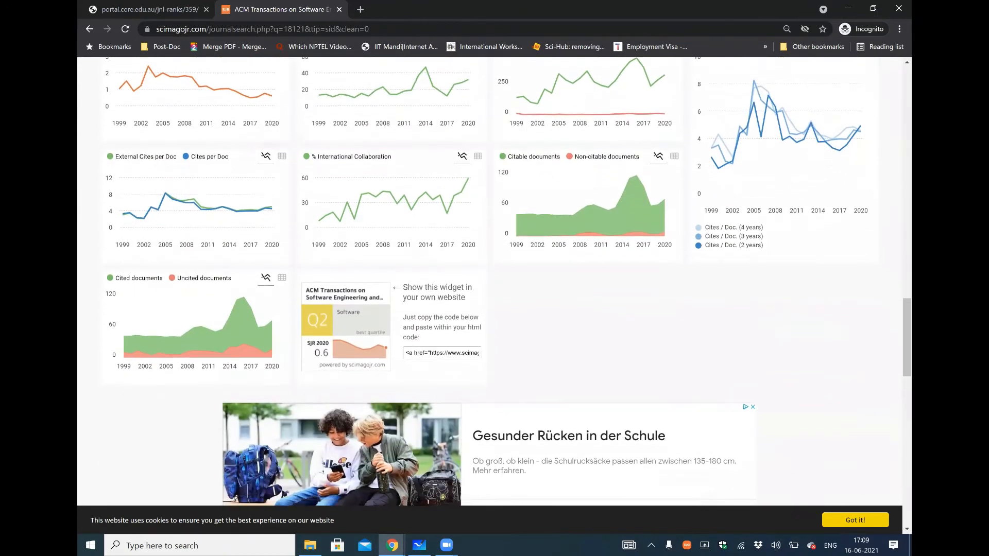
pyautogui.scroll(-3)
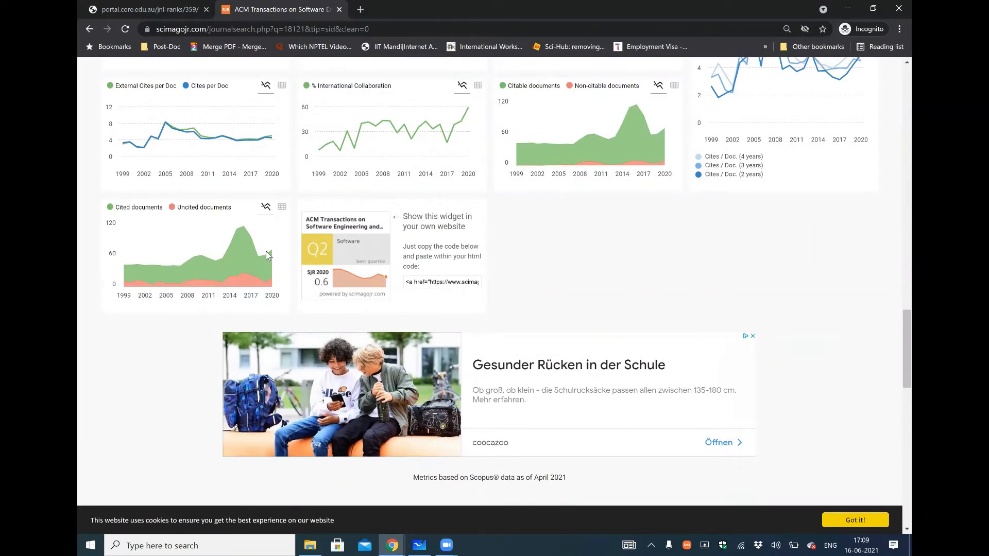
pyautogui.moveTo(333, 297)
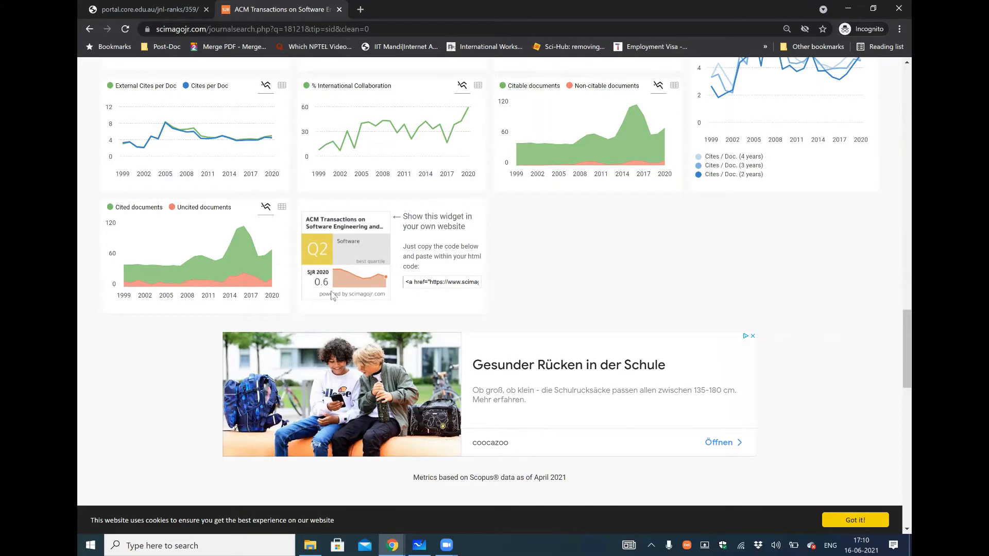
pyautogui.moveTo(339, 311)
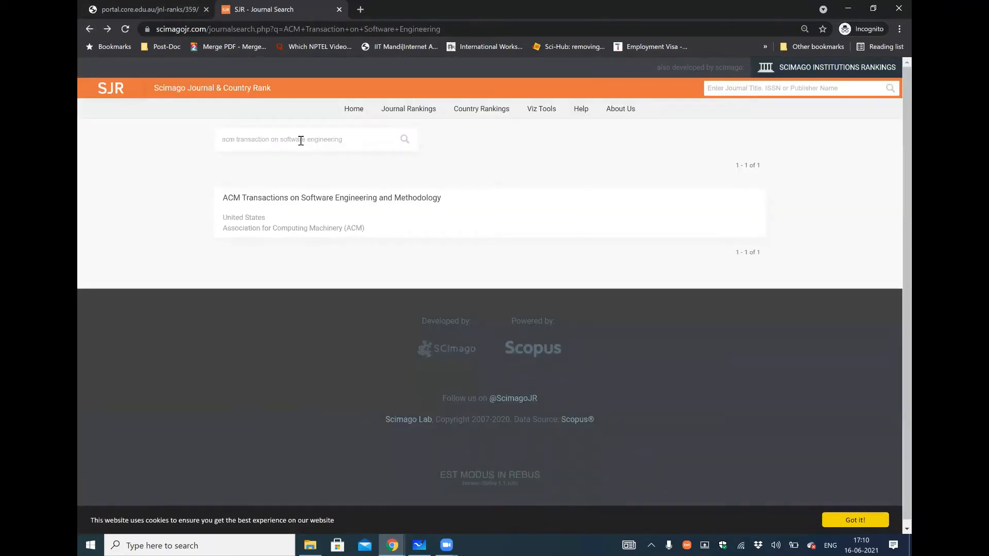
# - Broaden the journal search to 'acm transactions on software' and run it
pyautogui.click(300, 139)
pyautogui.write('s')
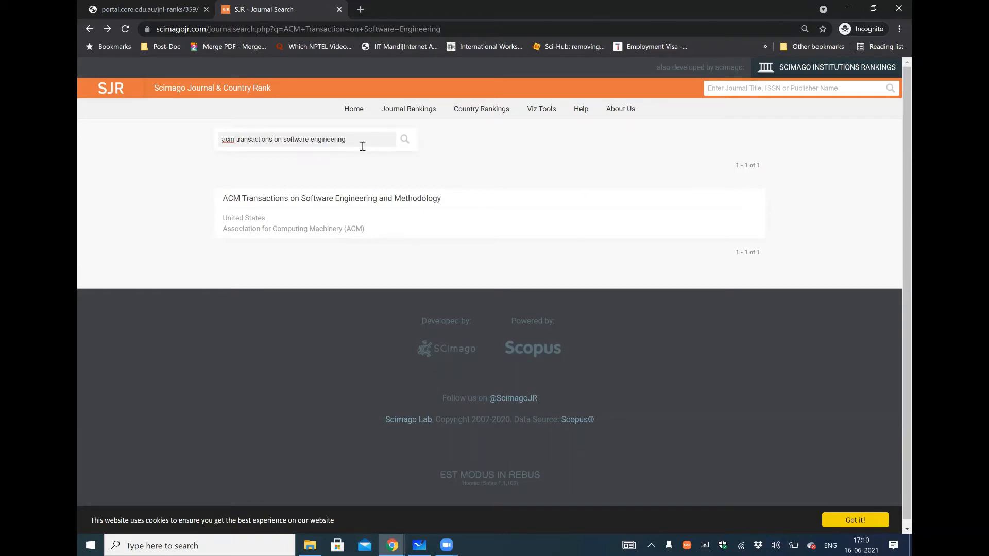
pyautogui.press('Backspace')
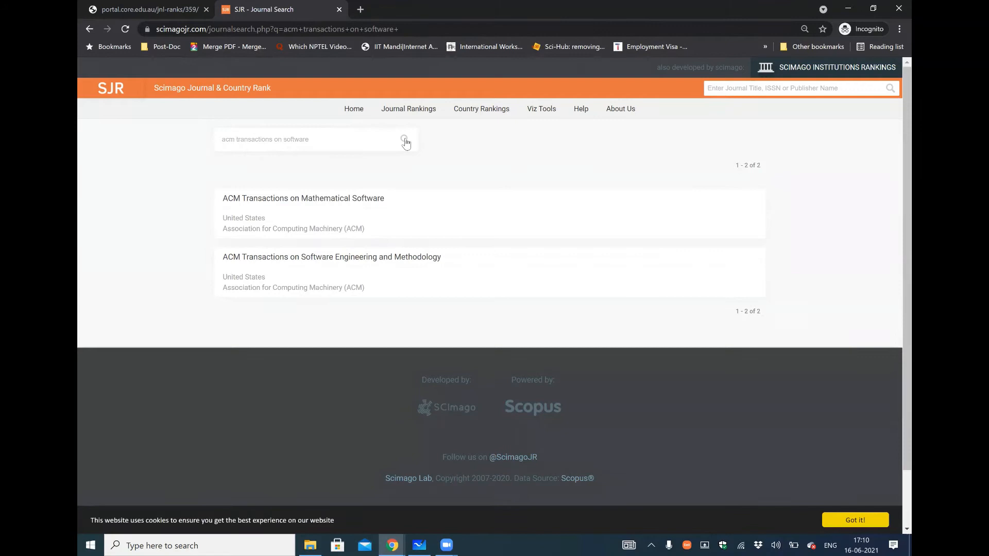
pyautogui.click(303, 198)
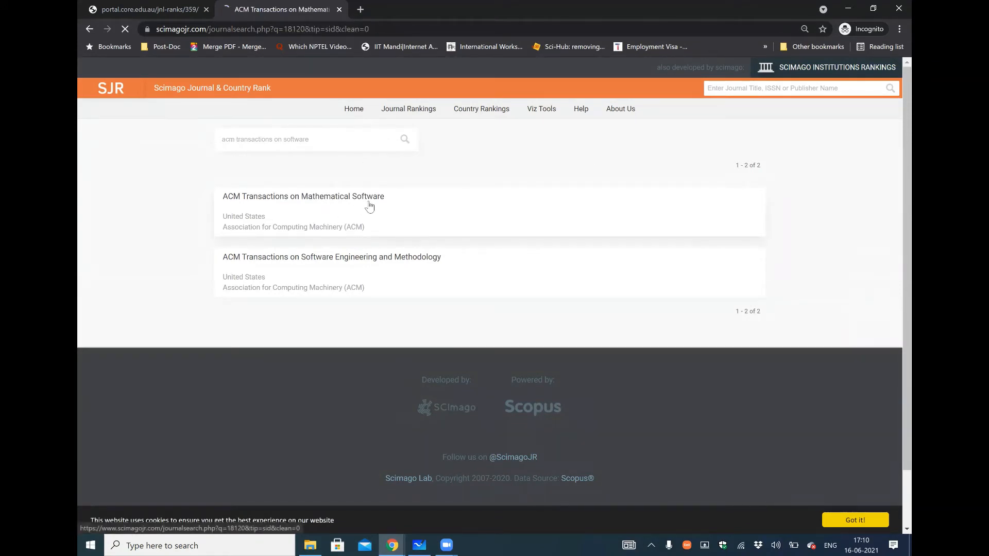
# - Review the ACM Transactions on Mathematical Software profile (H-index 87), then begin a new 'ACM' search
pyautogui.click(303, 196)
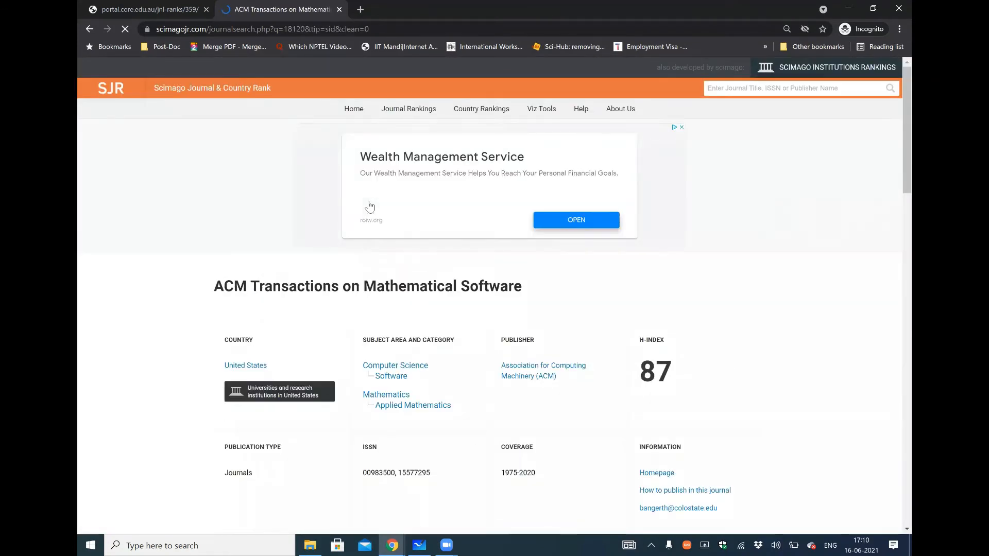
pyautogui.scroll(-3)
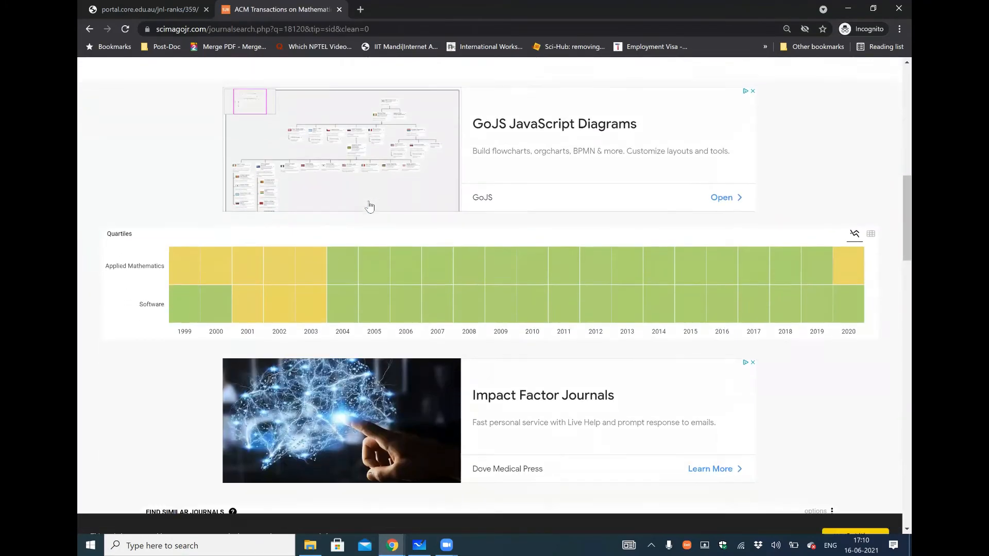
pyautogui.scroll(-3)
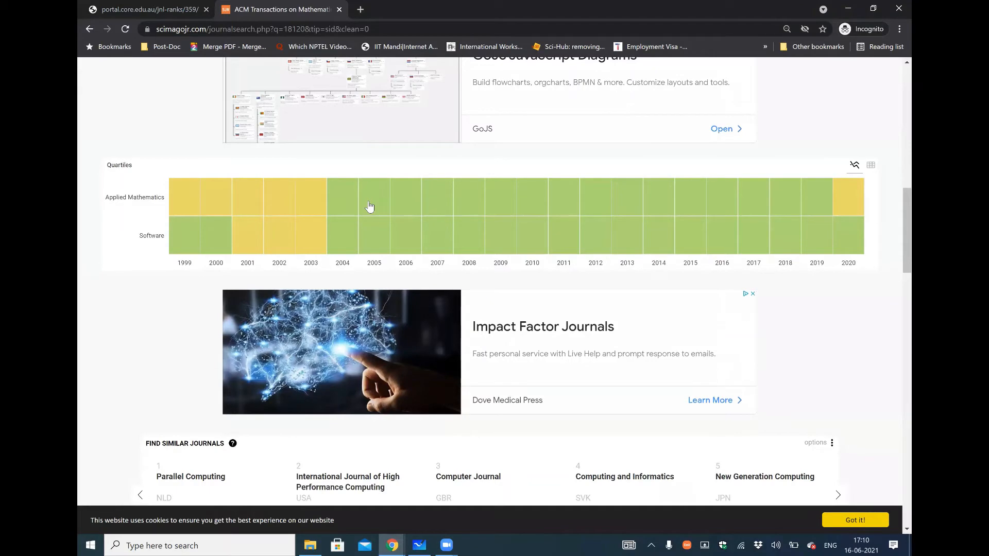
pyautogui.scroll(-3)
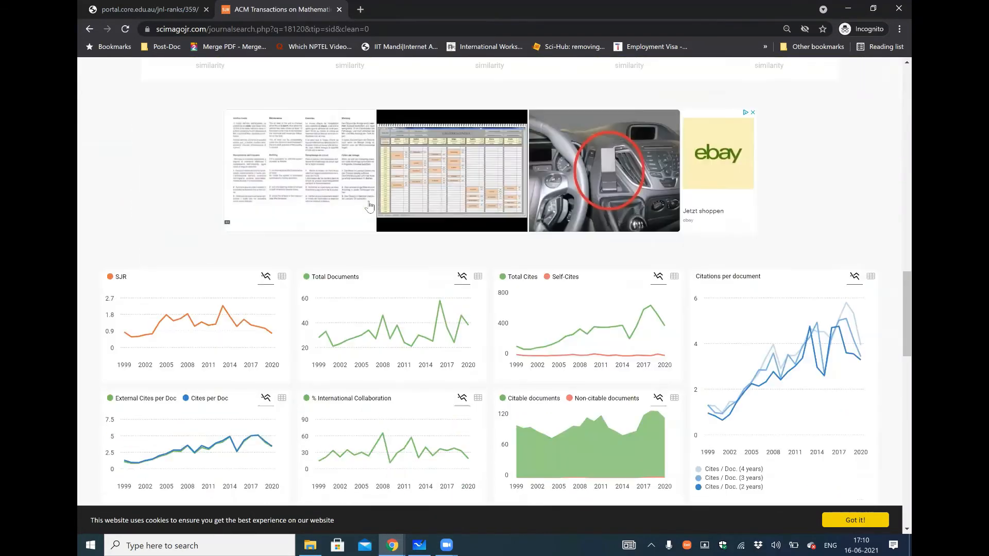
pyautogui.scroll(-3)
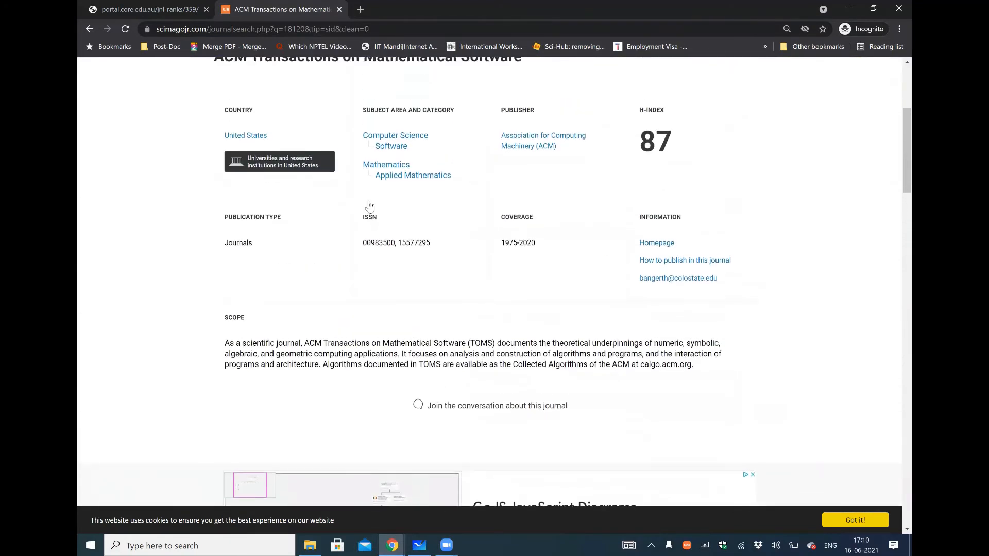
pyautogui.scroll(3)
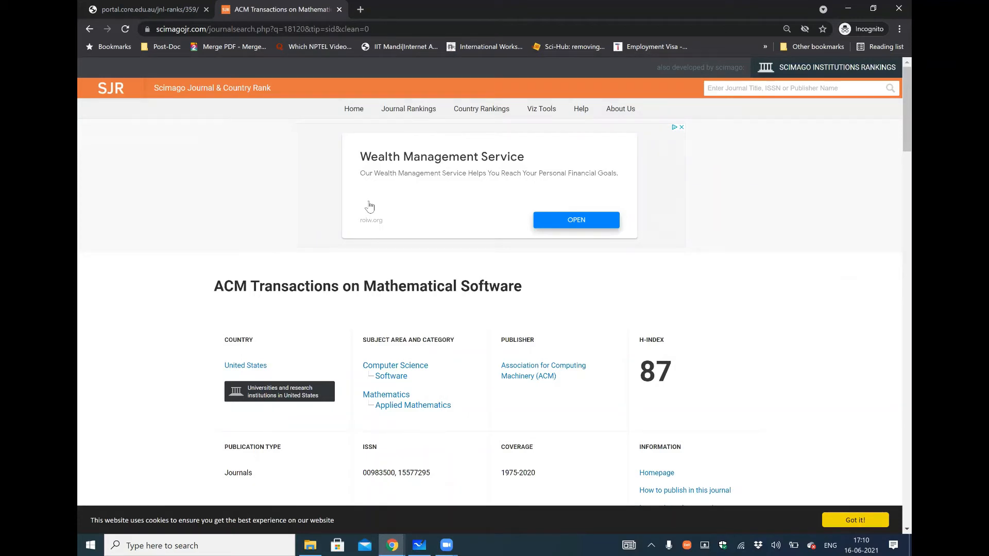
pyautogui.moveTo(297, 79)
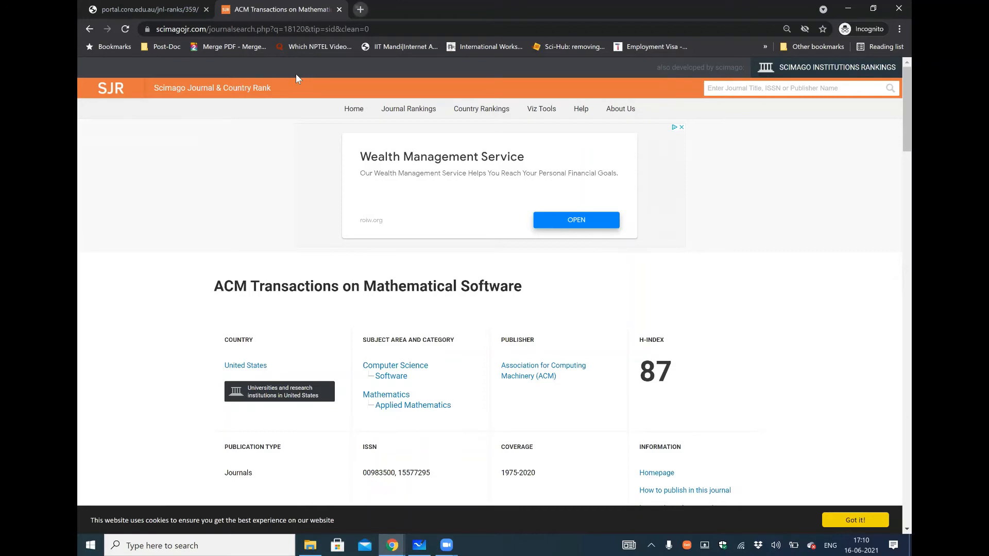
pyautogui.write('ACM Transactions on')
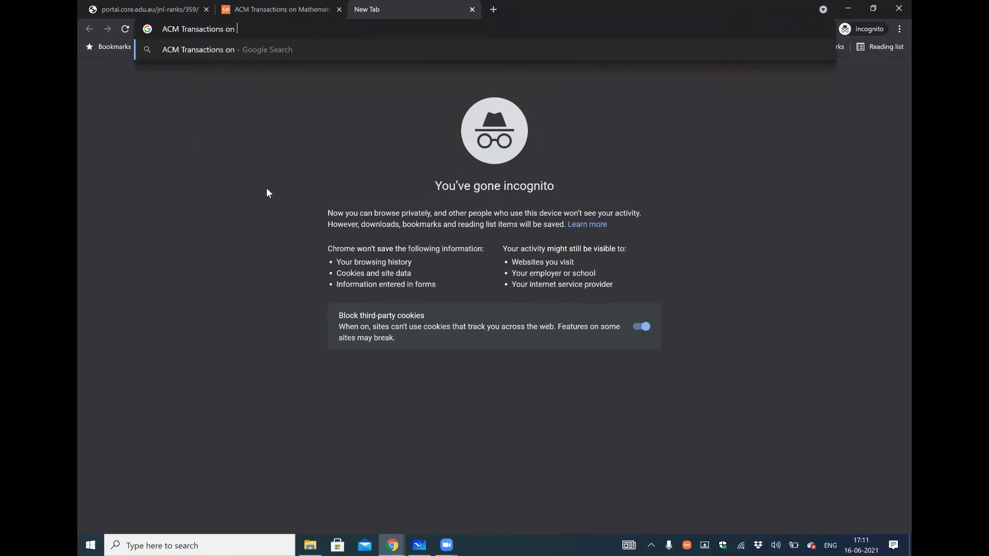
# - Search Google for 'ACM Transactions of software engineering' and pick the dl.acm.org TOSEM journal result
pyautogui.write('software')
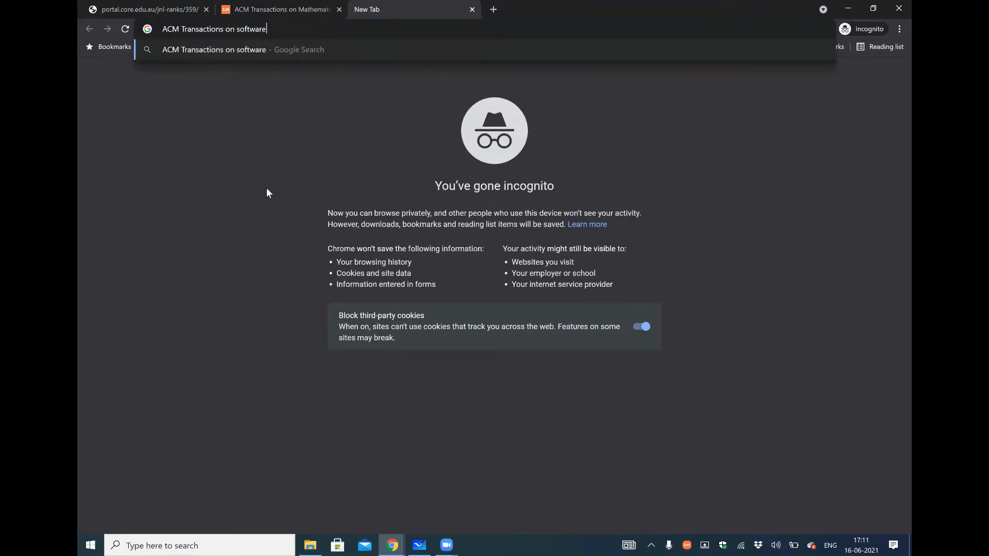
pyautogui.write('enginee')
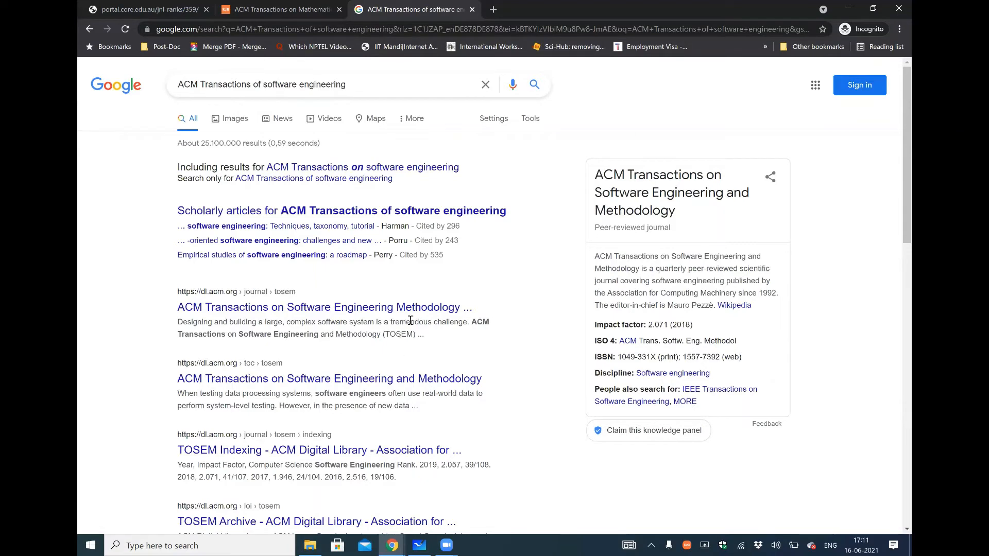
pyautogui.click(315, 307)
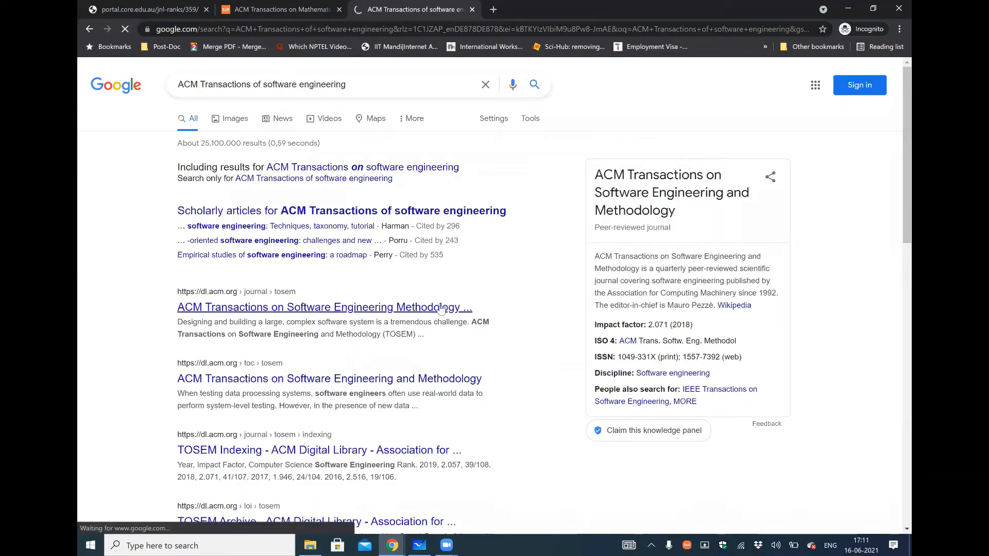
# - Look over the TOSEM home page's bibliometrics (608 publications, 27,733 citations), latest issue and award winners
pyautogui.click(324, 307)
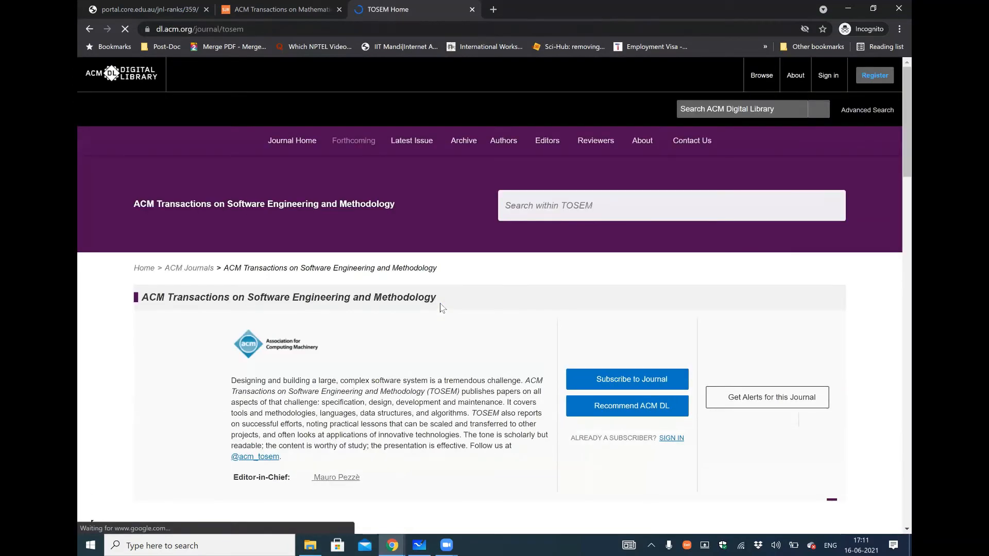
pyautogui.scroll(-3)
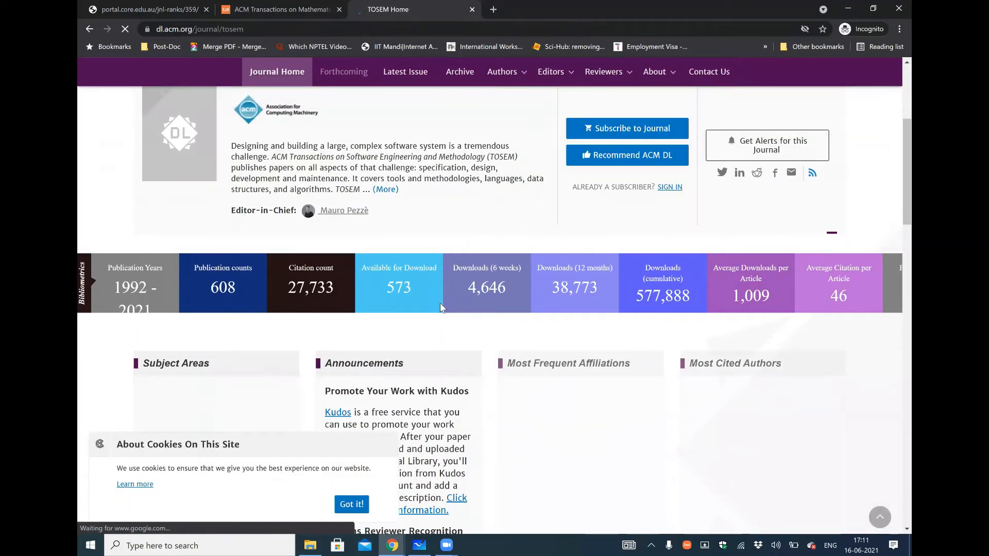
pyautogui.scroll(-3)
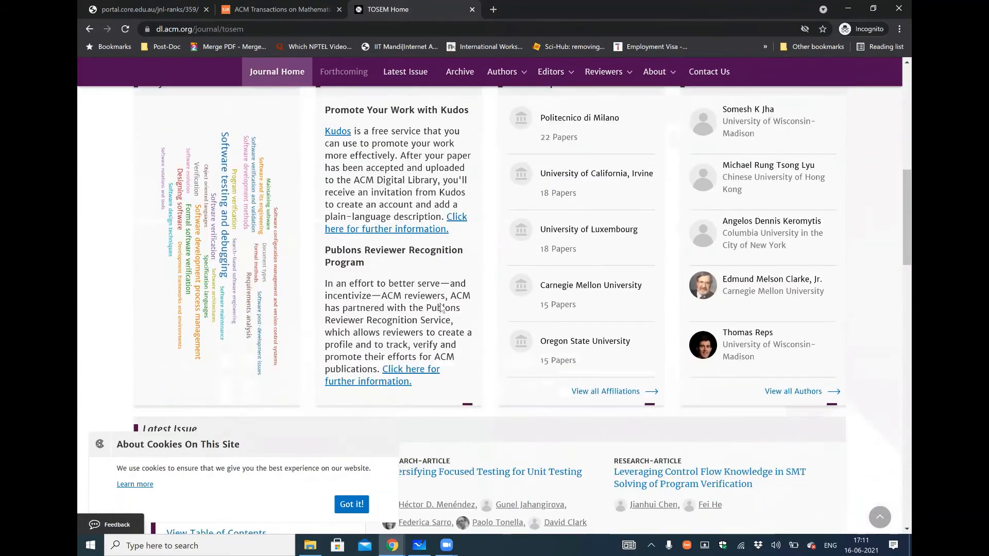
pyautogui.scroll(-3)
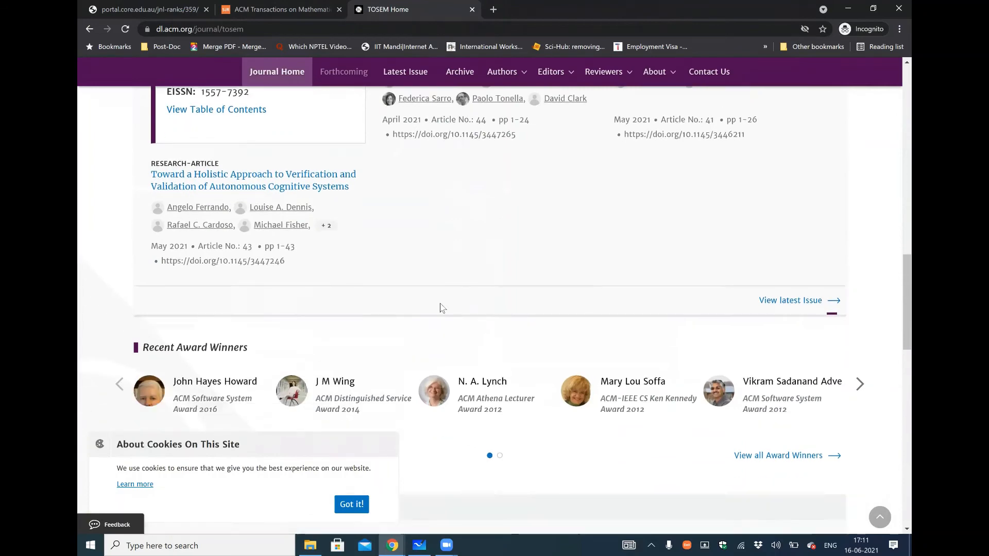
pyautogui.scroll(-3)
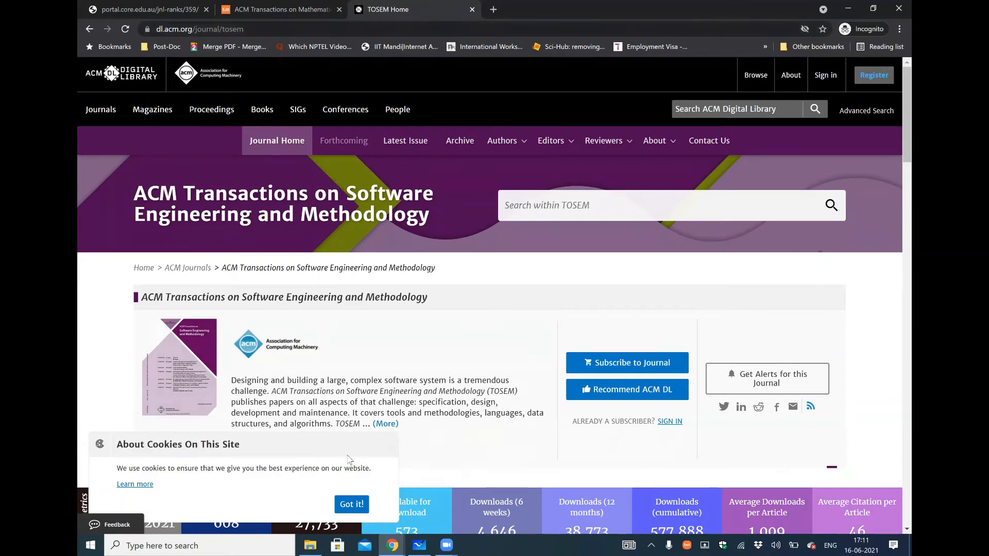
pyautogui.click(352, 504)
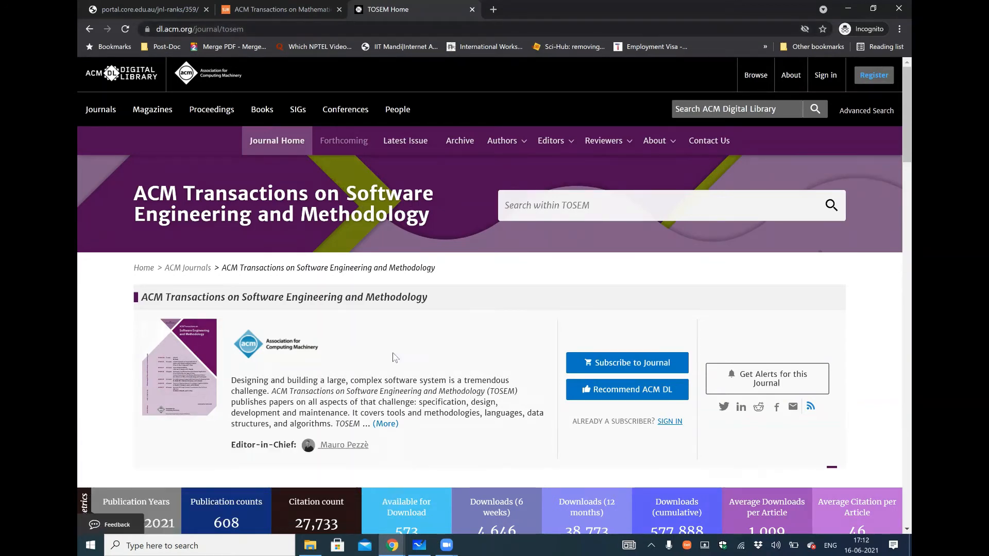
pyautogui.moveTo(357, 345)
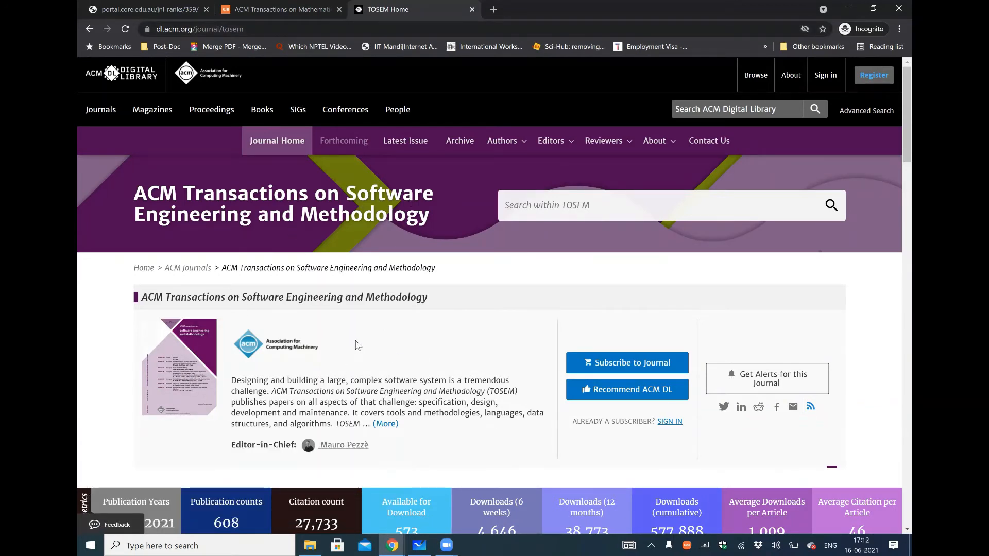
pyautogui.moveTo(386, 336)
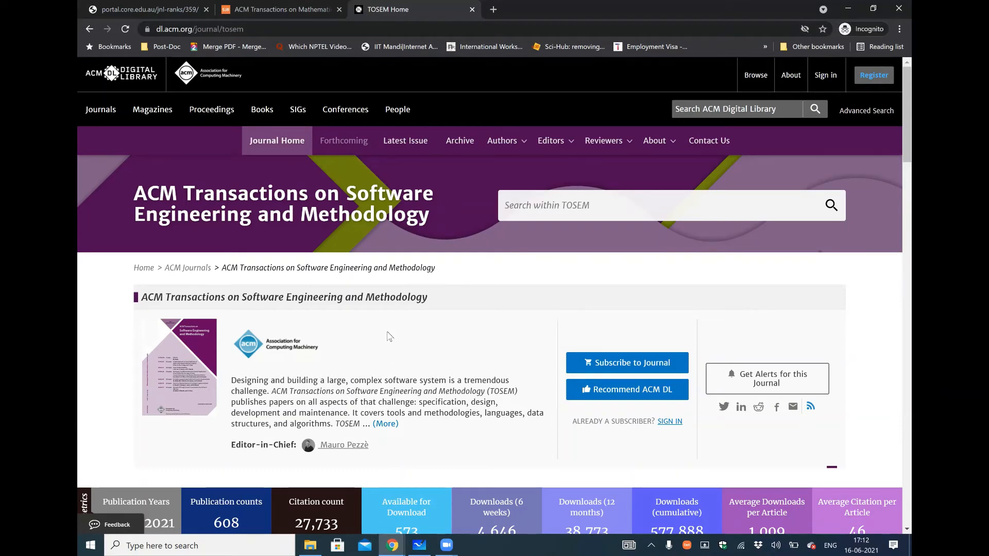
pyautogui.scroll(-3)
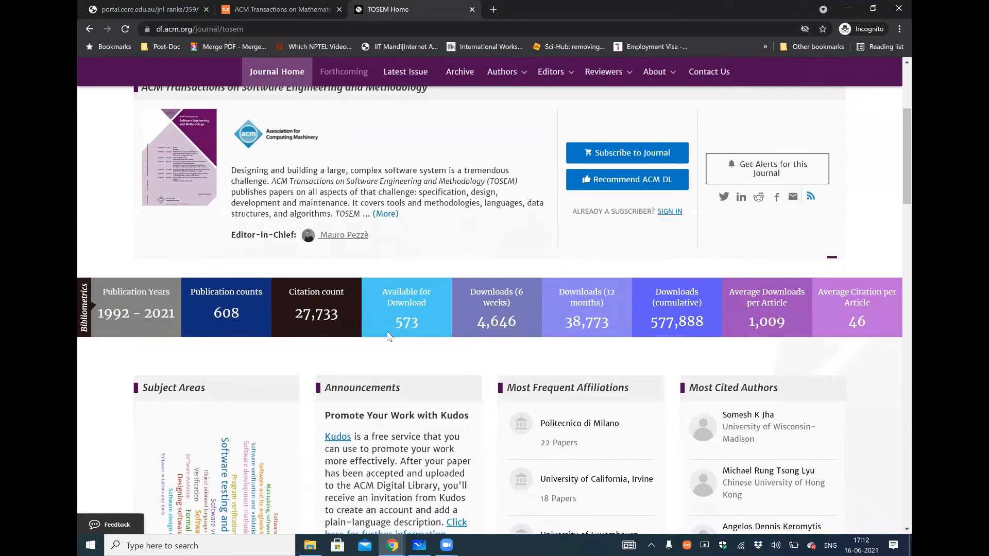
pyautogui.scroll(-3)
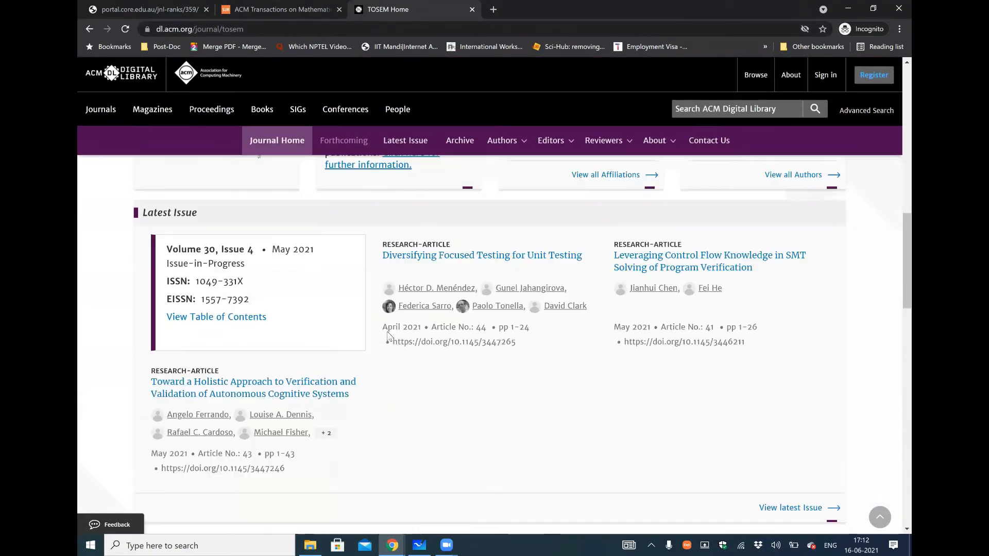
pyautogui.scroll(3)
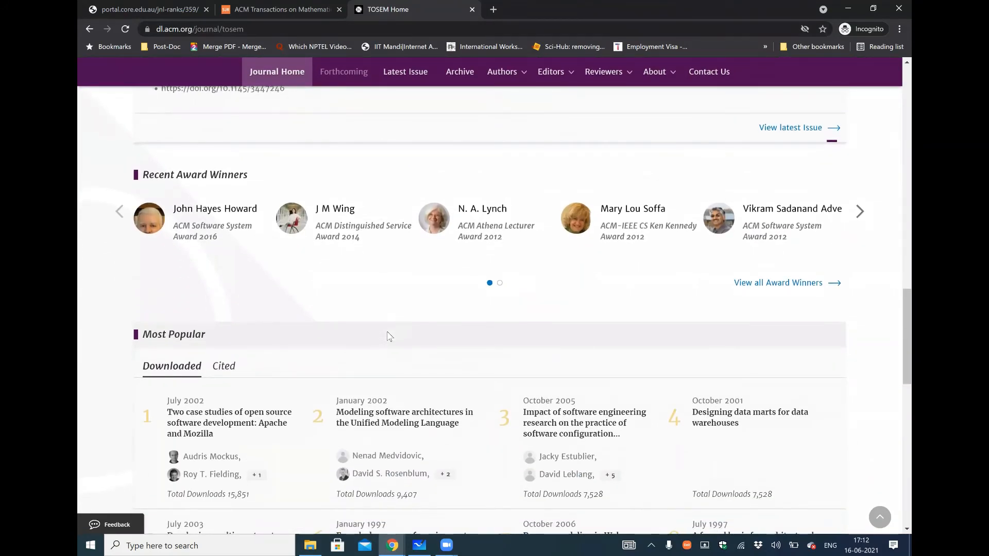
pyautogui.scroll(-3)
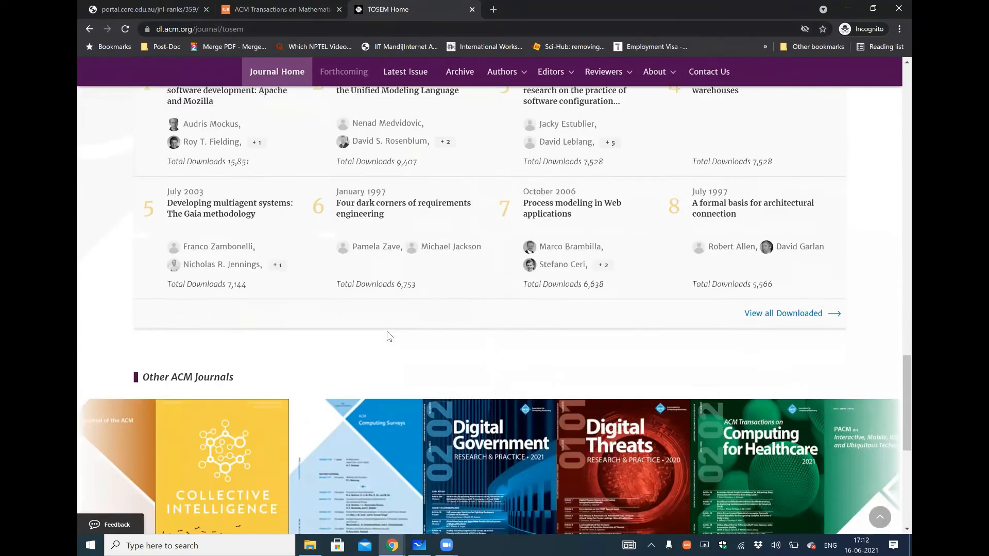
pyautogui.scroll(-3)
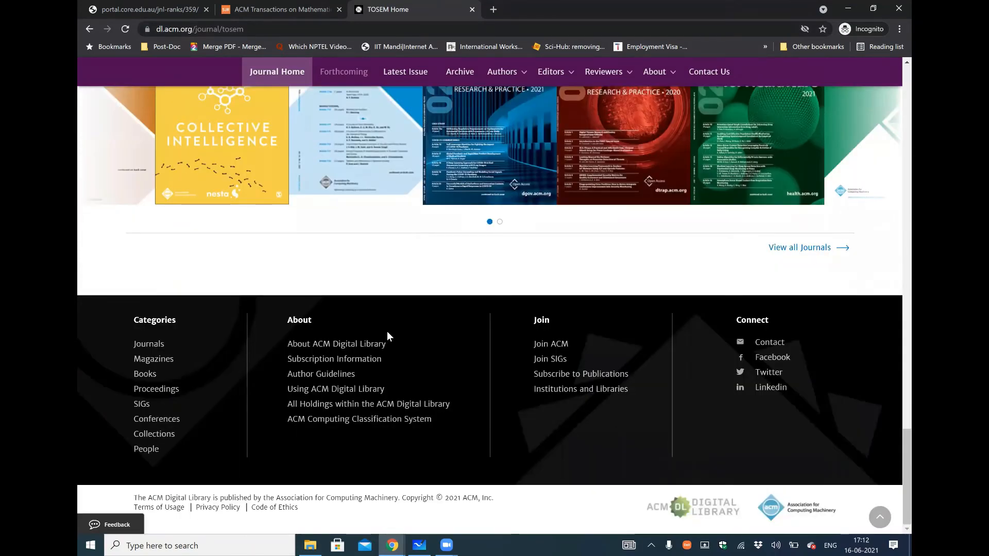
pyautogui.scroll(3)
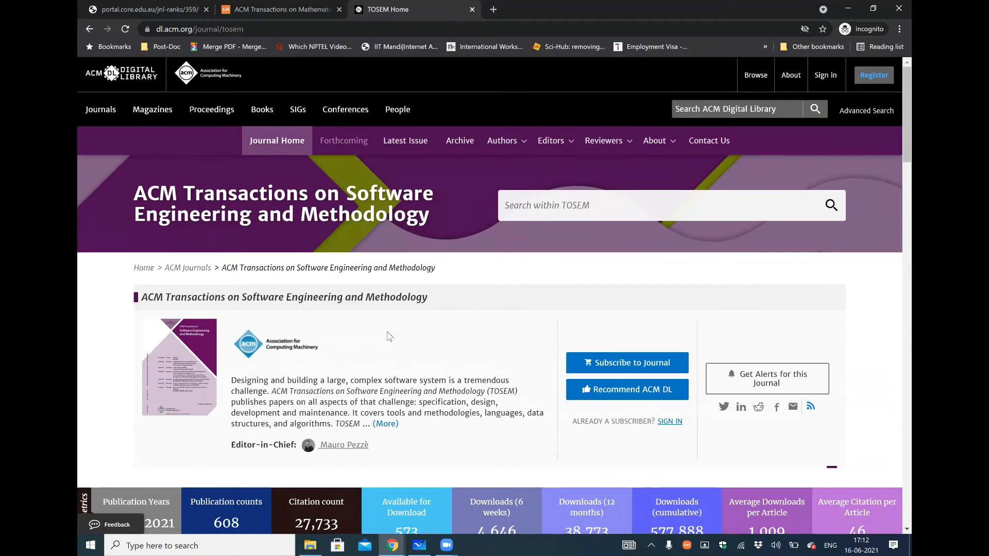
pyautogui.click(654, 140)
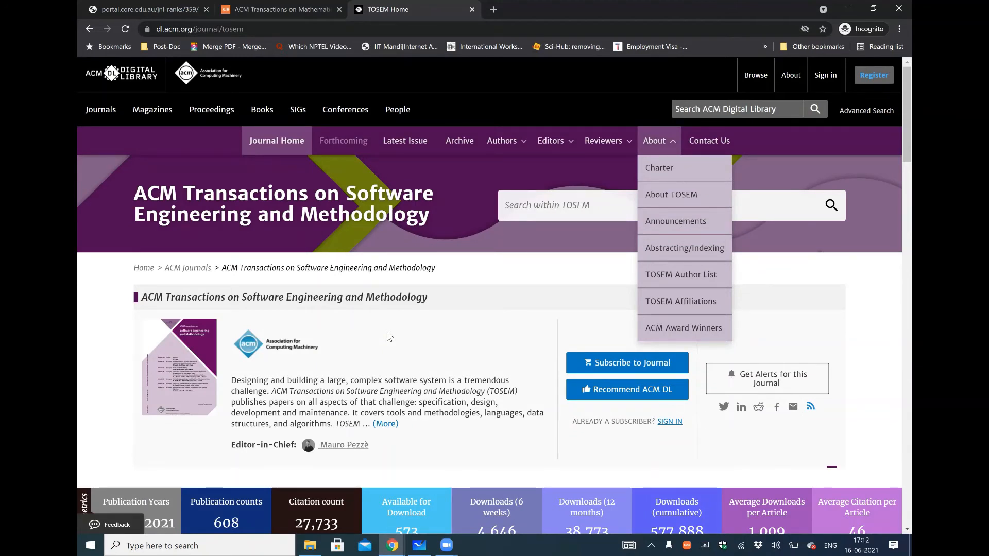
# - From the Authors menu reach Calls for Papers and view the AI and SE special section call
pyautogui.click(501, 140)
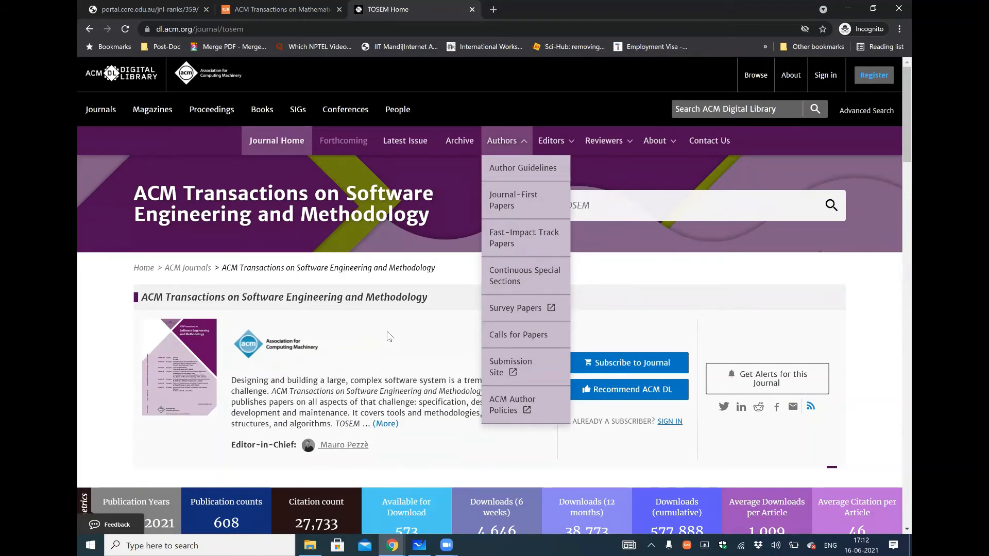
pyautogui.click(518, 333)
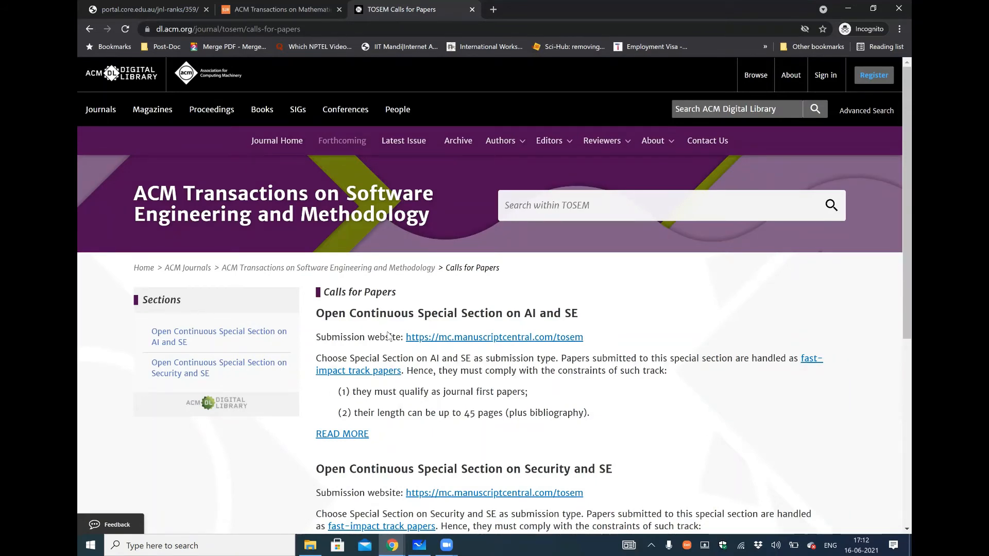
pyautogui.click(500, 140)
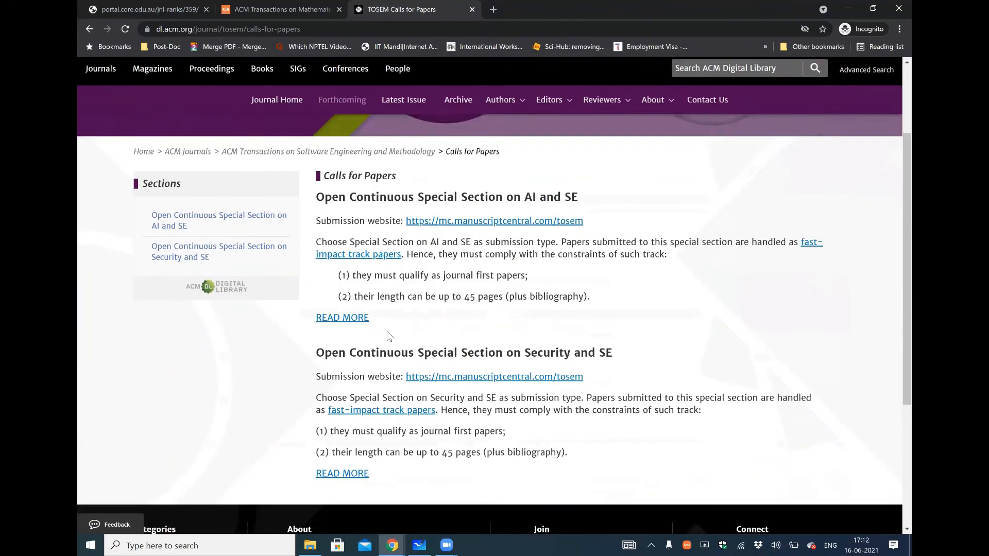
pyautogui.scroll(-3)
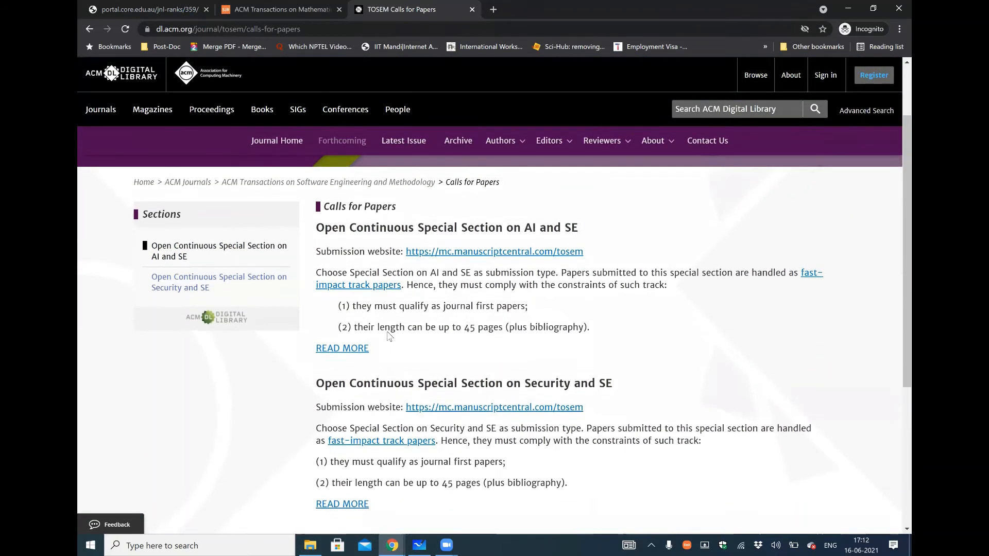
pyautogui.scroll(-3)
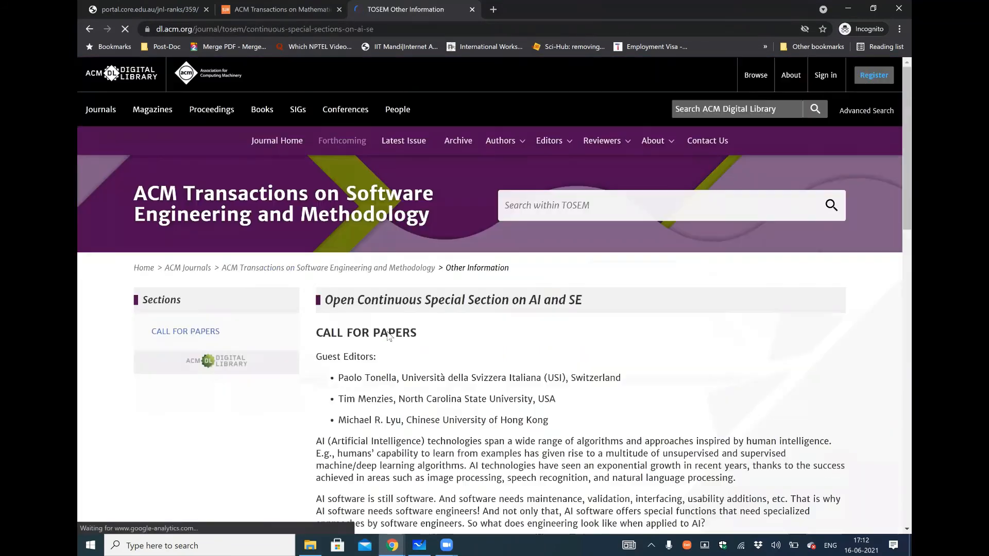
# - Read the AI and SE special section's topics of interest and submission rules, returning to the call's top
pyautogui.scroll(-3)
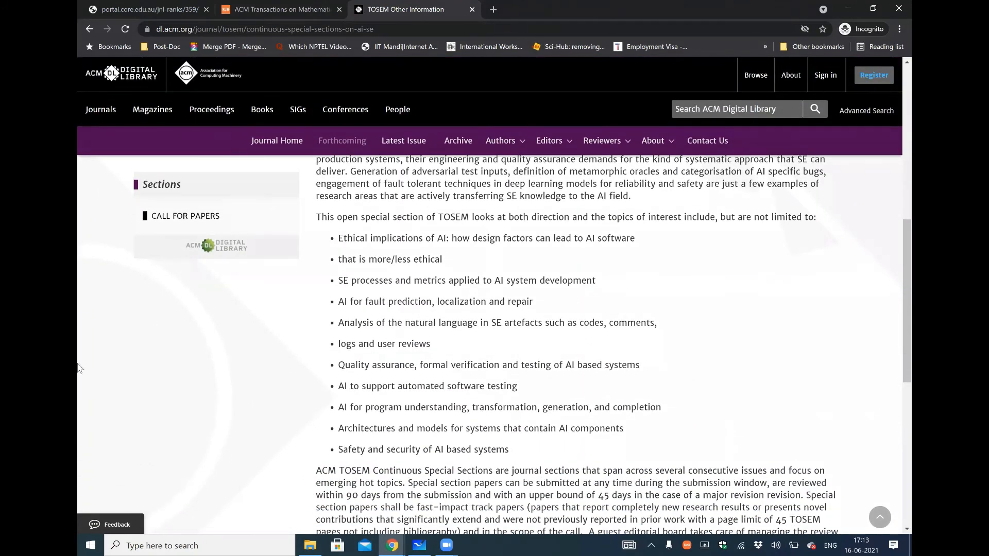
pyautogui.moveTo(475, 315)
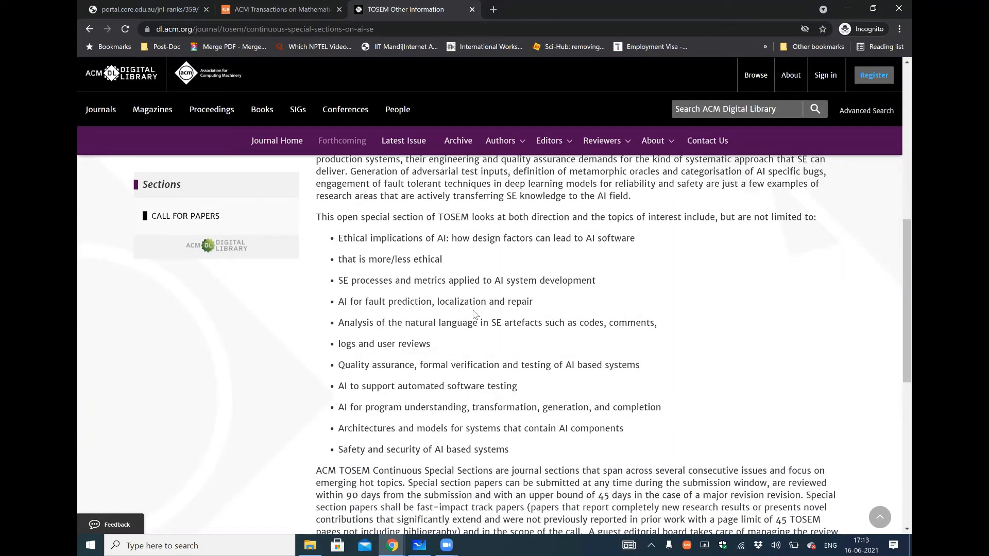
pyautogui.moveTo(540, 308)
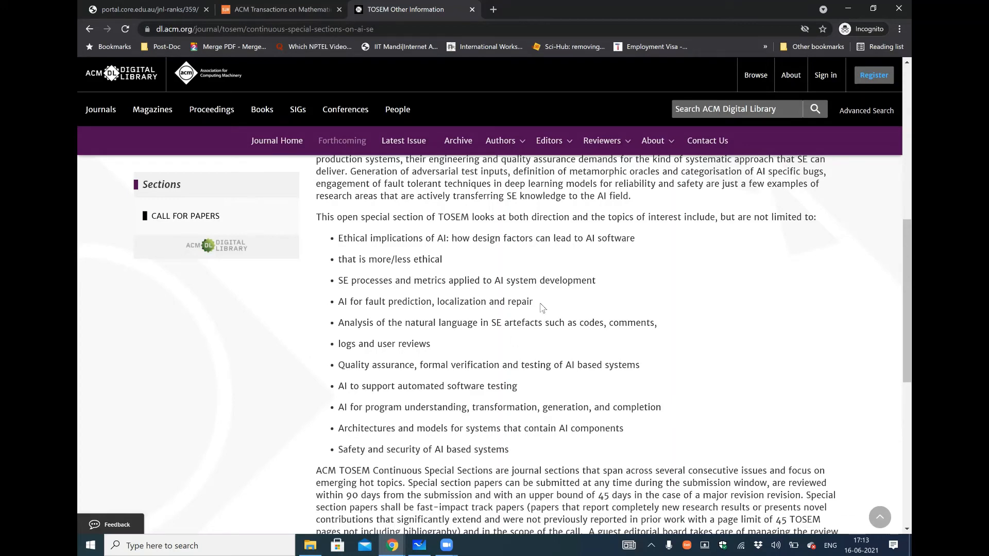
pyautogui.moveTo(455, 229)
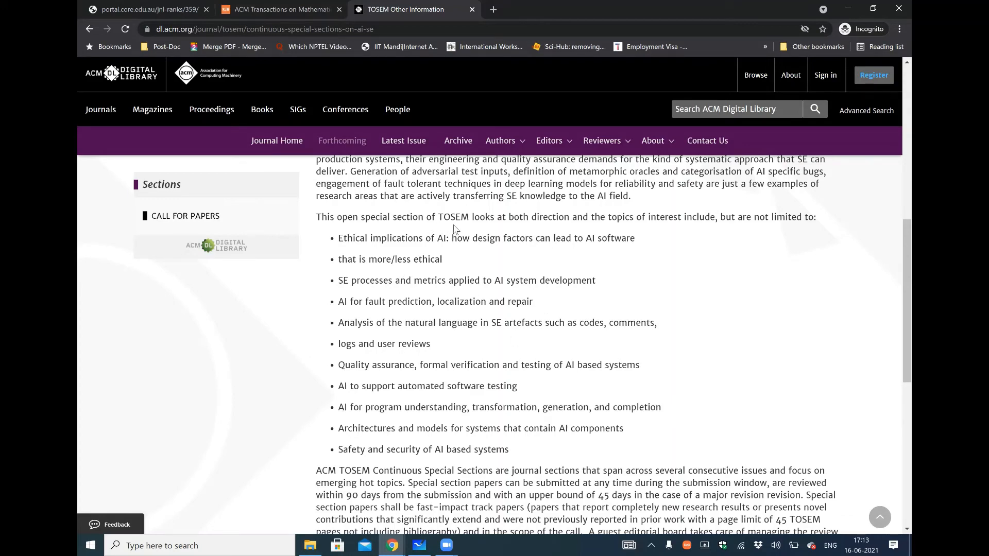
pyautogui.moveTo(505, 253)
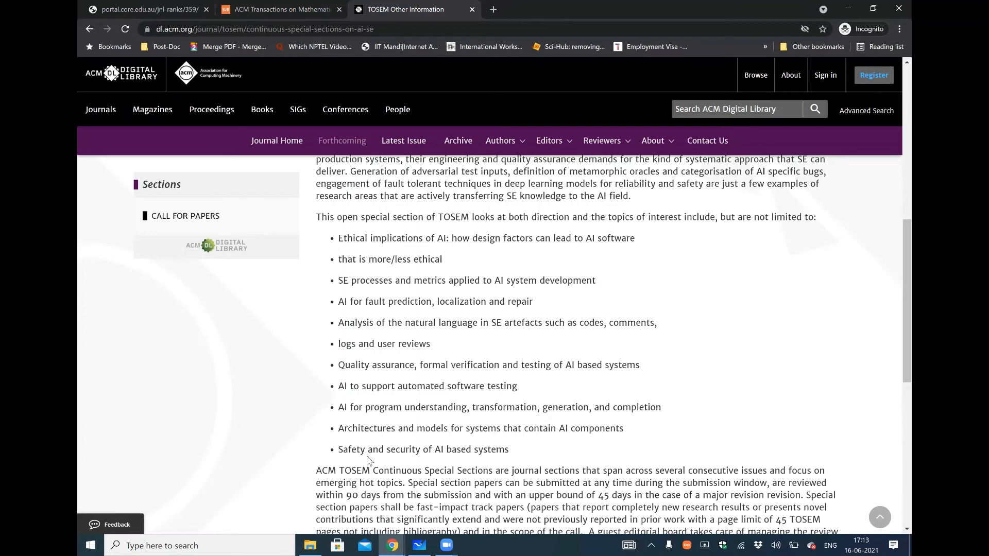
pyautogui.moveTo(415, 255)
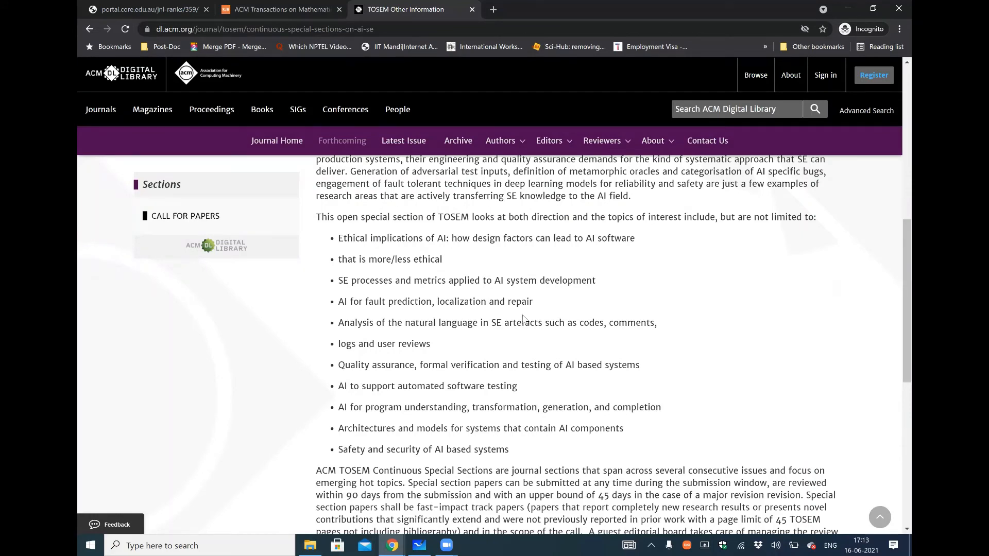
pyautogui.moveTo(519, 299)
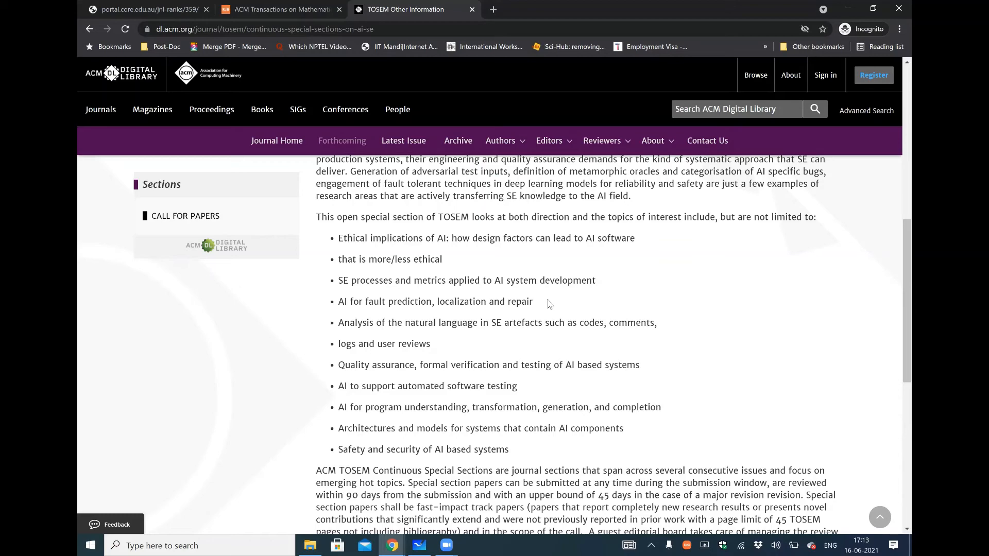
pyautogui.moveTo(449, 307)
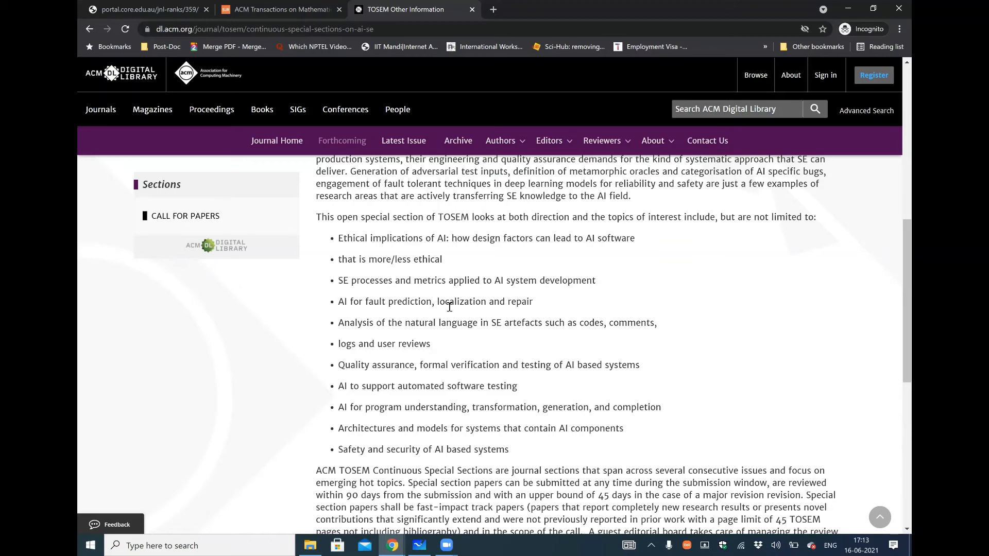
pyautogui.scroll(3)
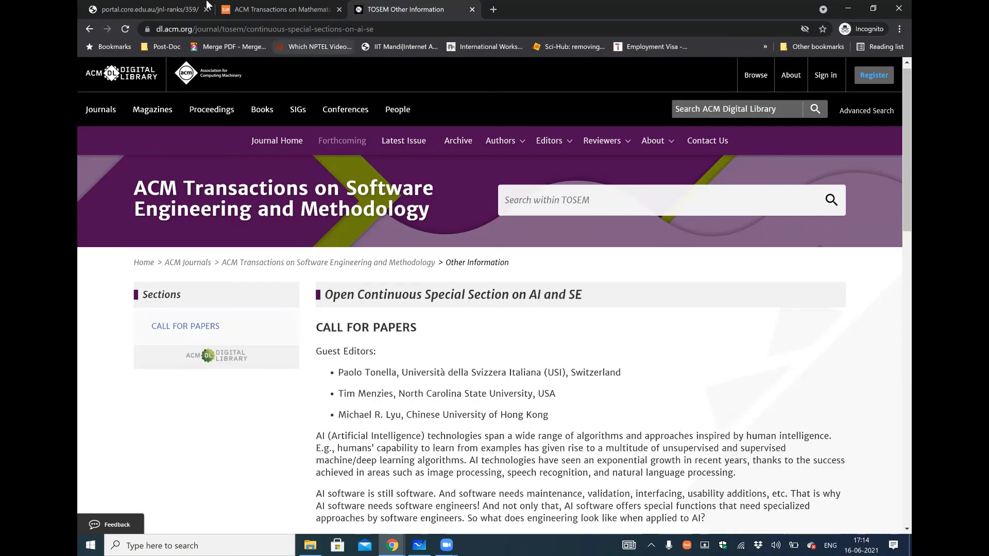
# - Switch back to the SJR ACM Transactions on Mathematical Software profile tab
pyautogui.click(148, 10)
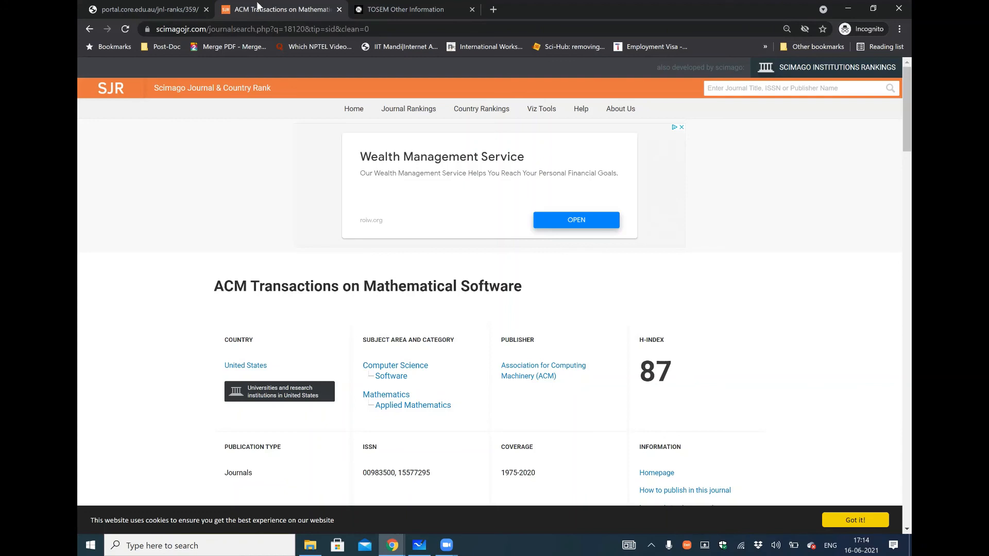
pyautogui.moveTo(165, 218)
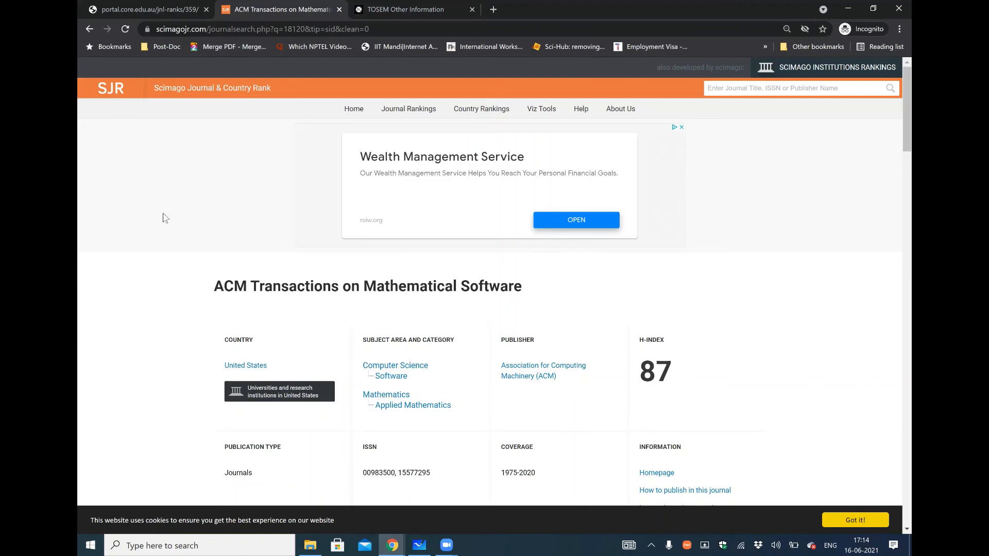